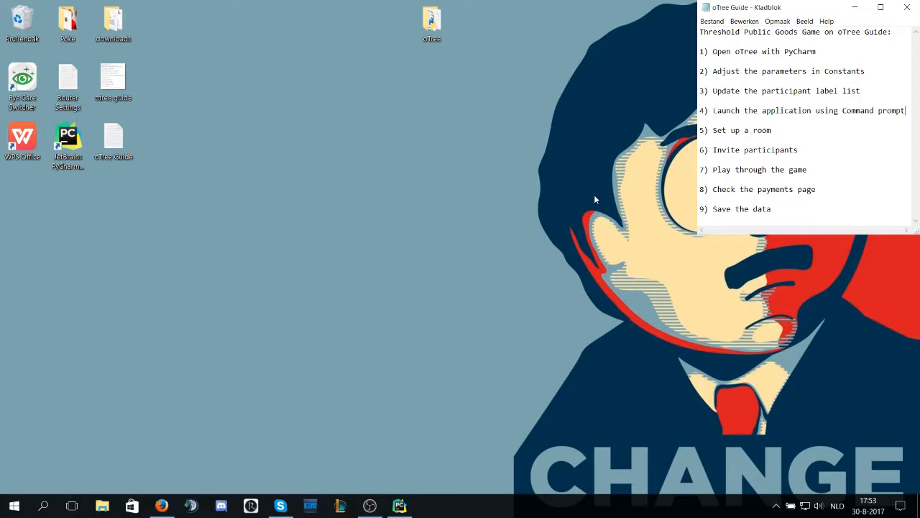
mouse_move(463, 14)
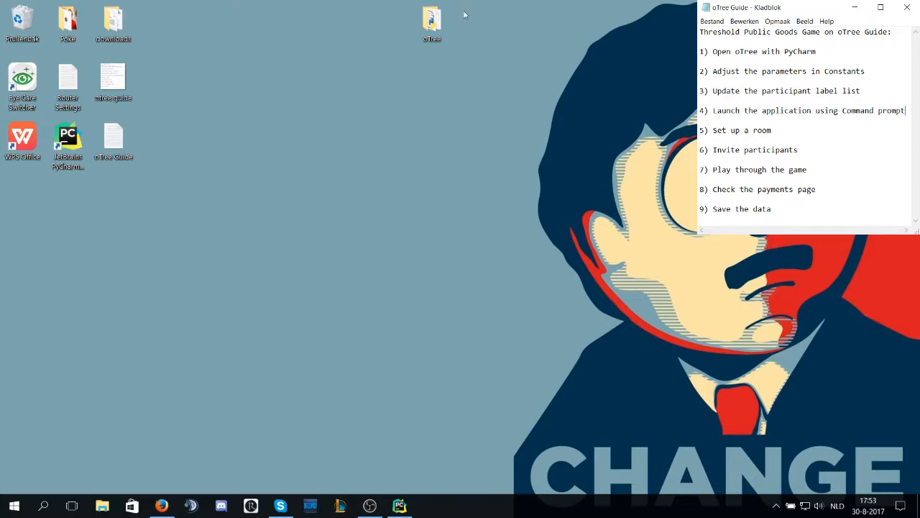
mouse_move(431, 26)
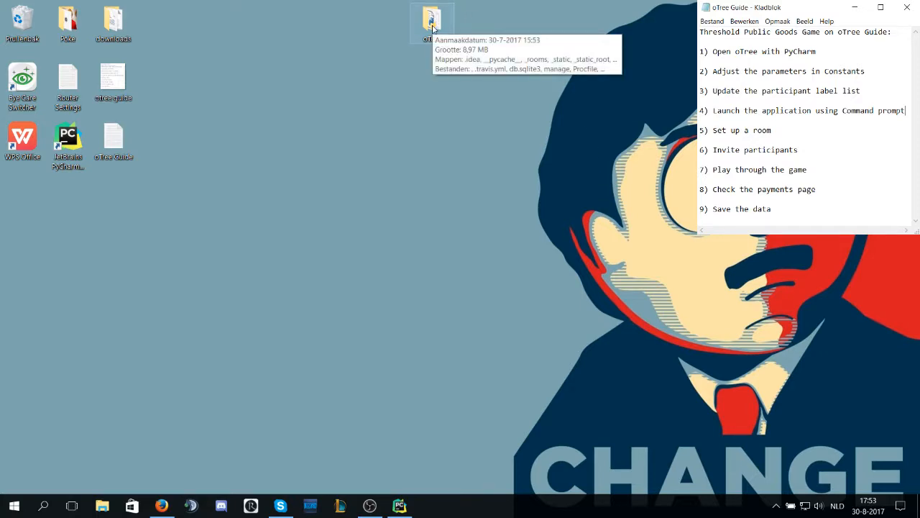
- Open the oTree project folder from the desktop so it loads in PyCharm
double_click(431, 21)
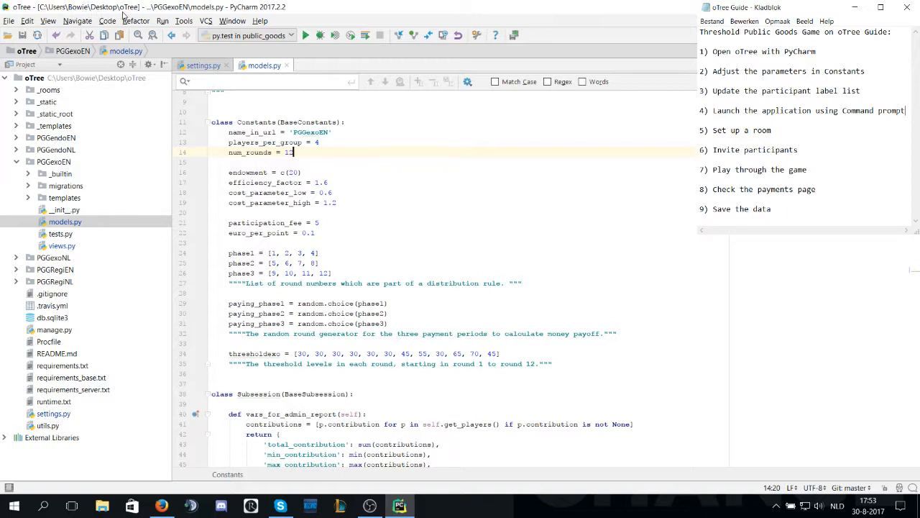
mouse_move(122, 112)
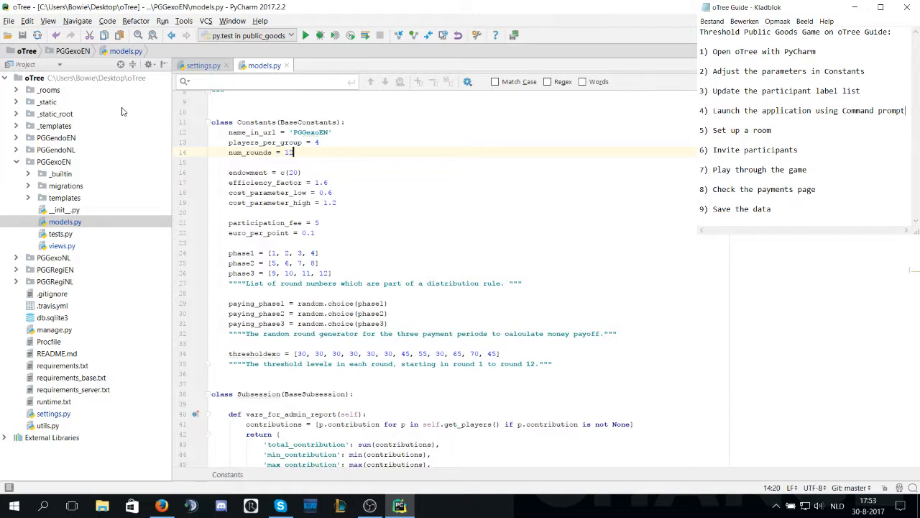
mouse_move(67, 164)
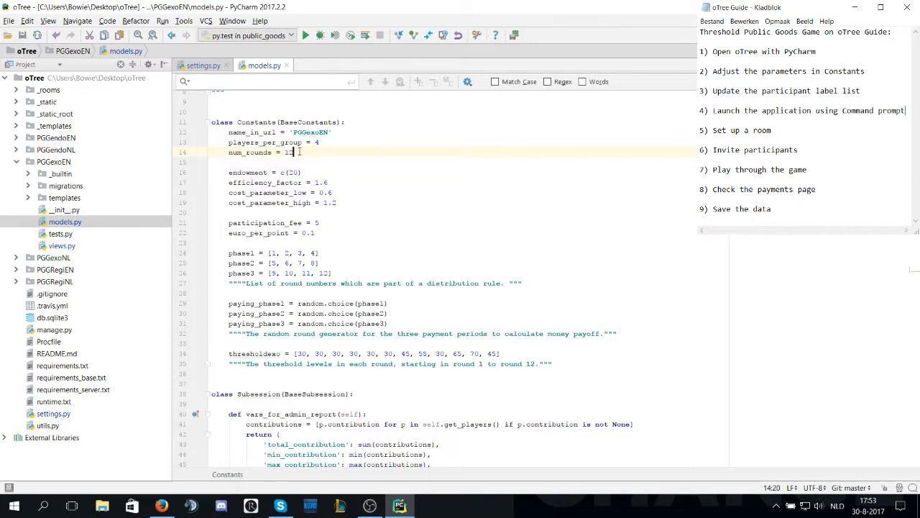
- Set num_rounds to 3 and the phase1, phase2, phase3 lists to [1], [2], [3] in models.py
key(BackSpace)
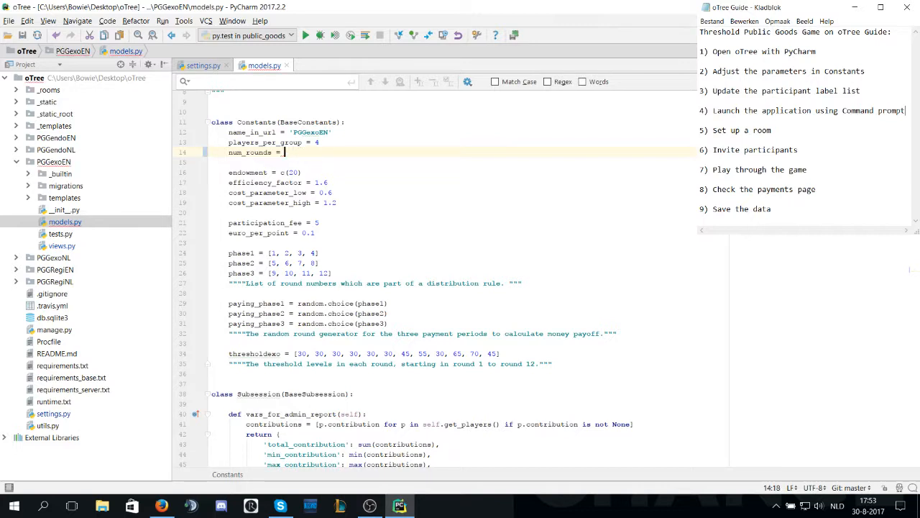
text(3)
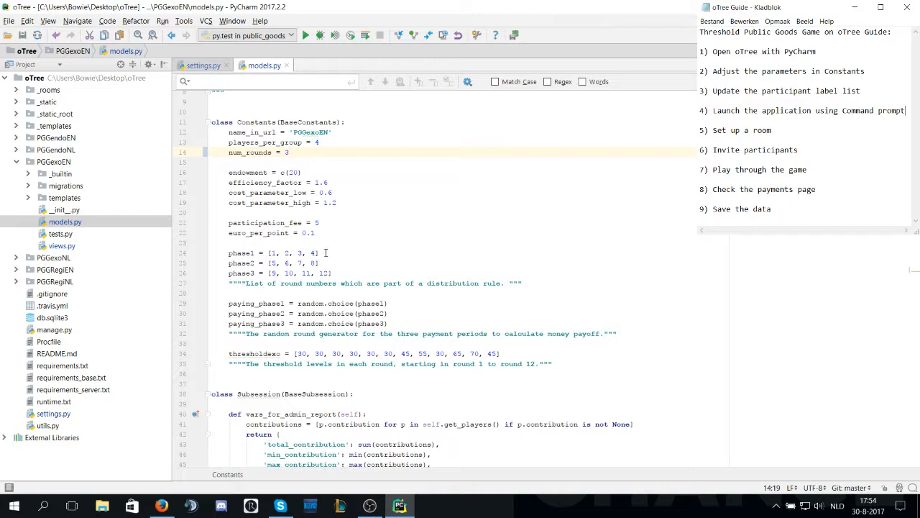
click(314, 253)
text(2)
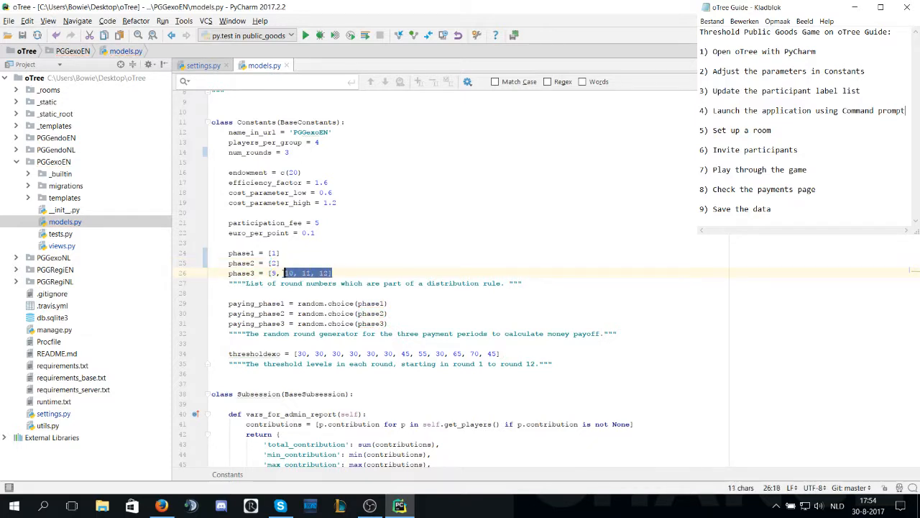
text(3)
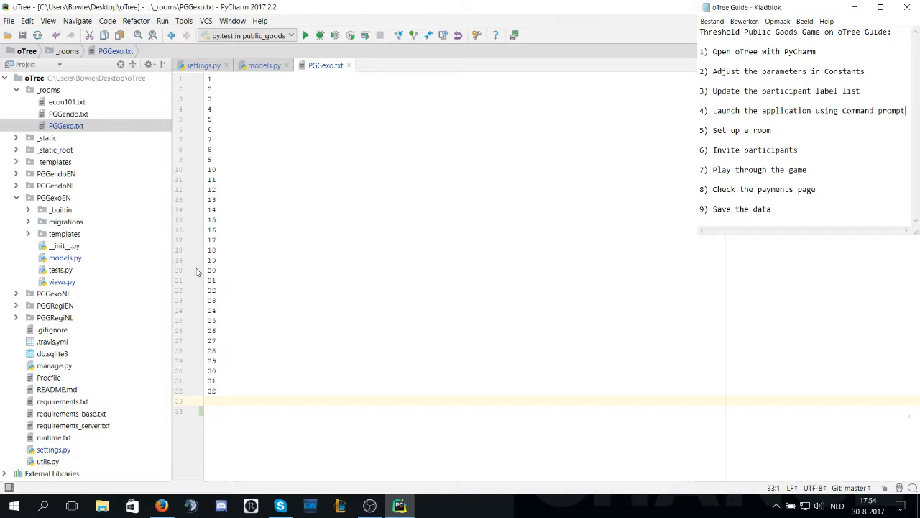
- Add the labels Bryan, Lisa, Tom and Marie after line 32 of _rooms/PGGexo.txt
text(Bryan)
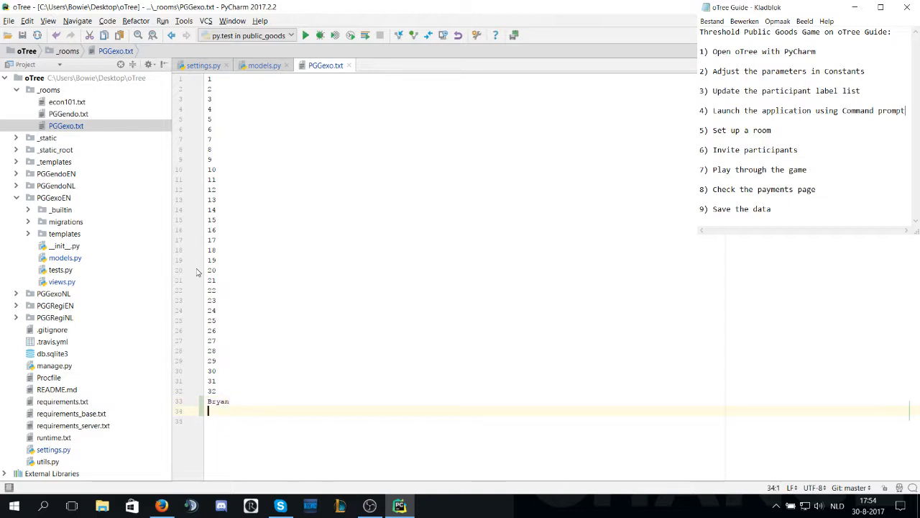
text(Lisa)
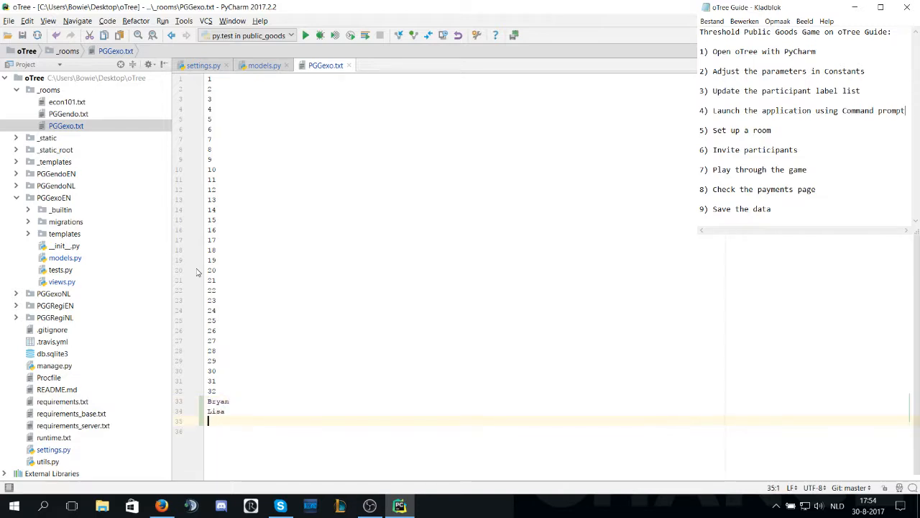
text(Tom)
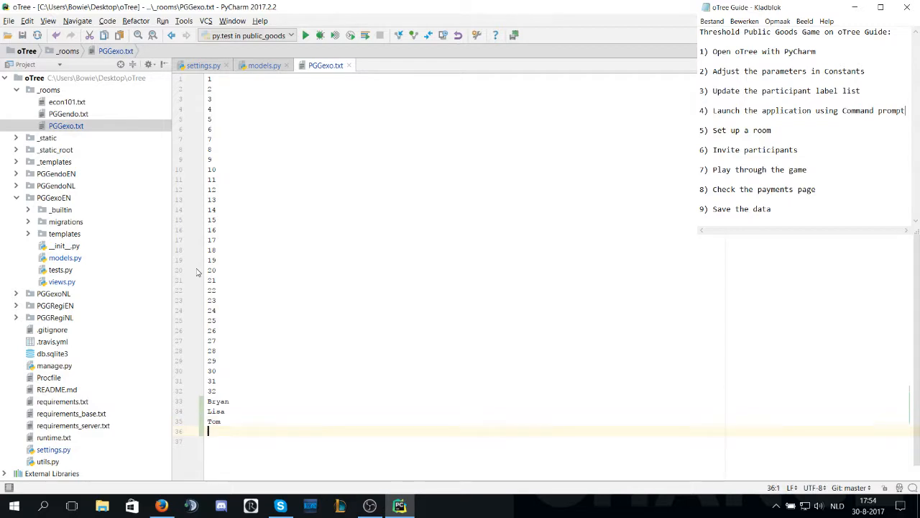
text(Marie)
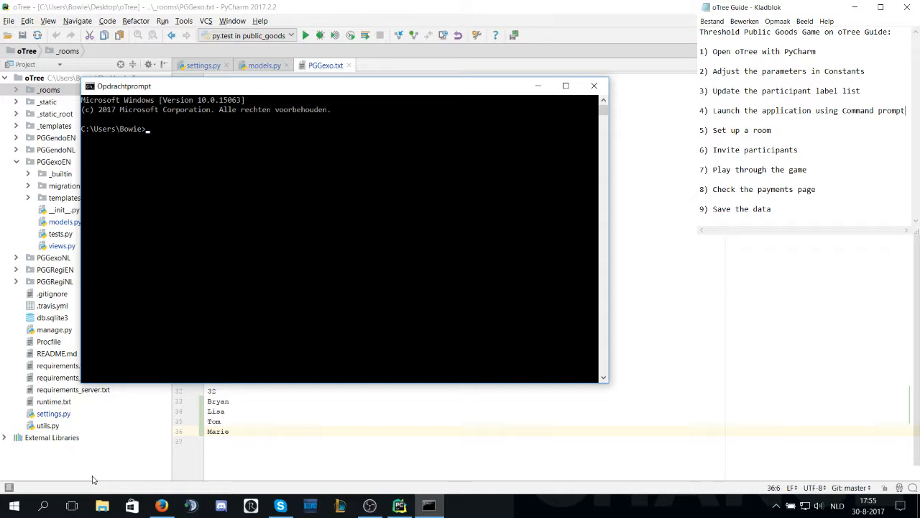
- Navigate the Command Prompt into the desktop's otree project folder
text(cd desktop)
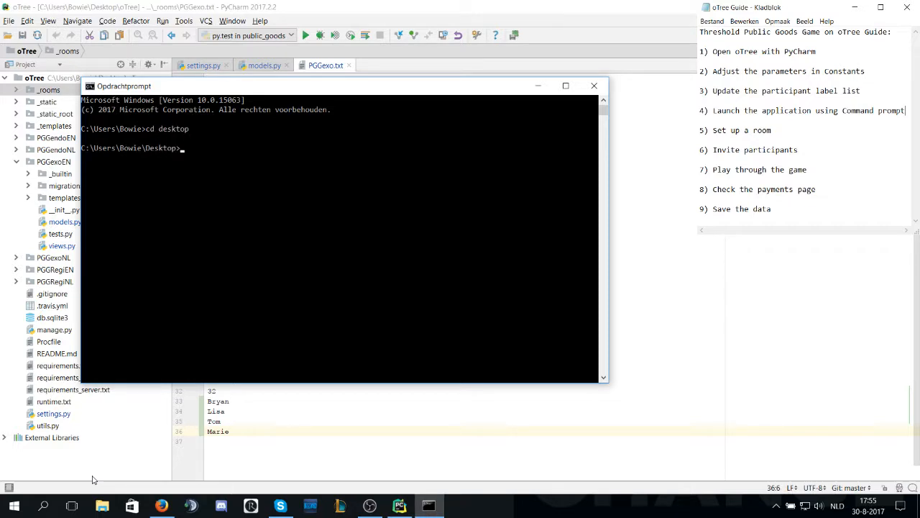
text(cd)
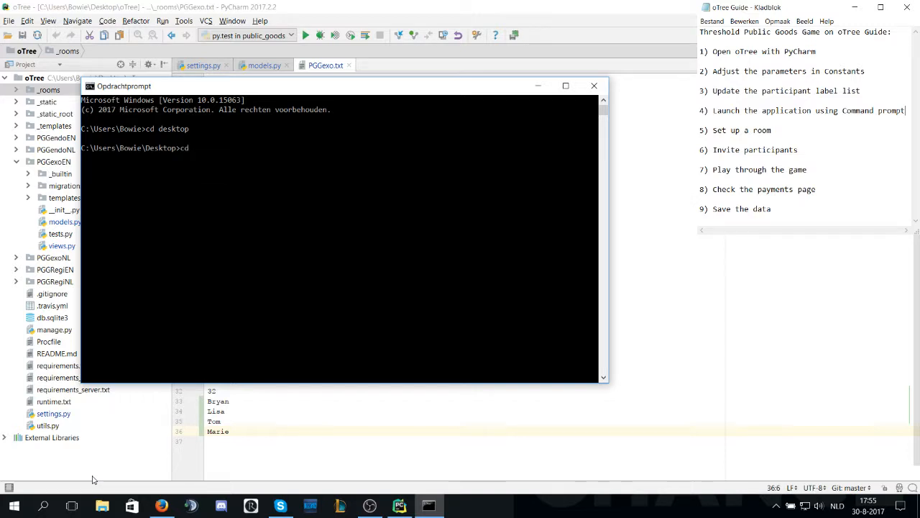
text(otree)
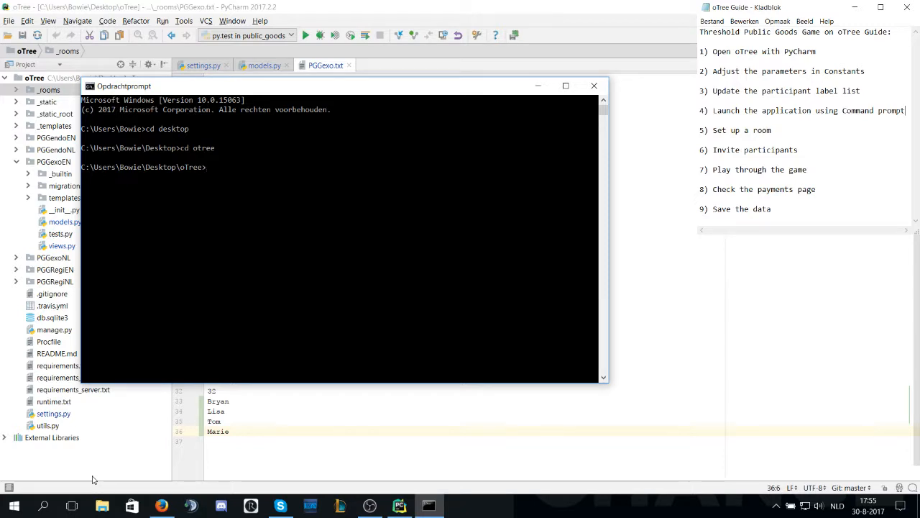
- Reset the oTree database with 'otree resetdb', confirm, and start 'otree runserver'
text(o)
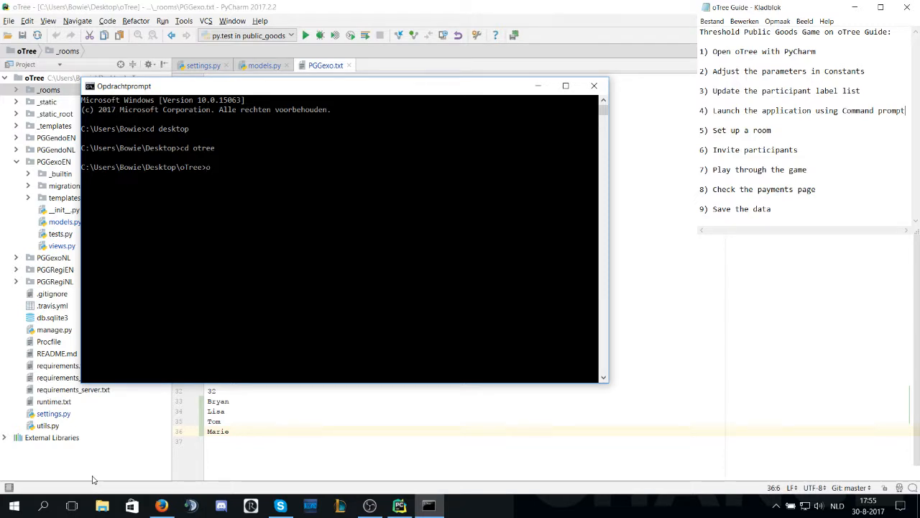
text(tree)
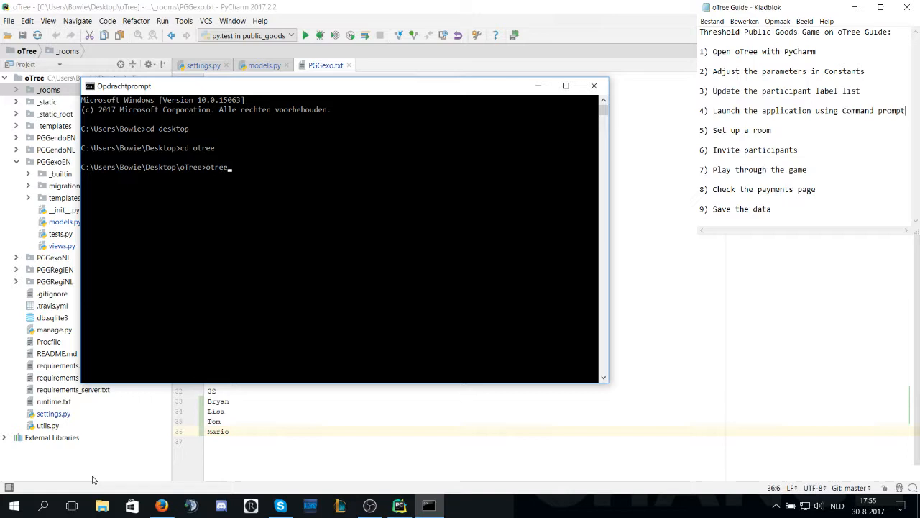
text(resetdb)
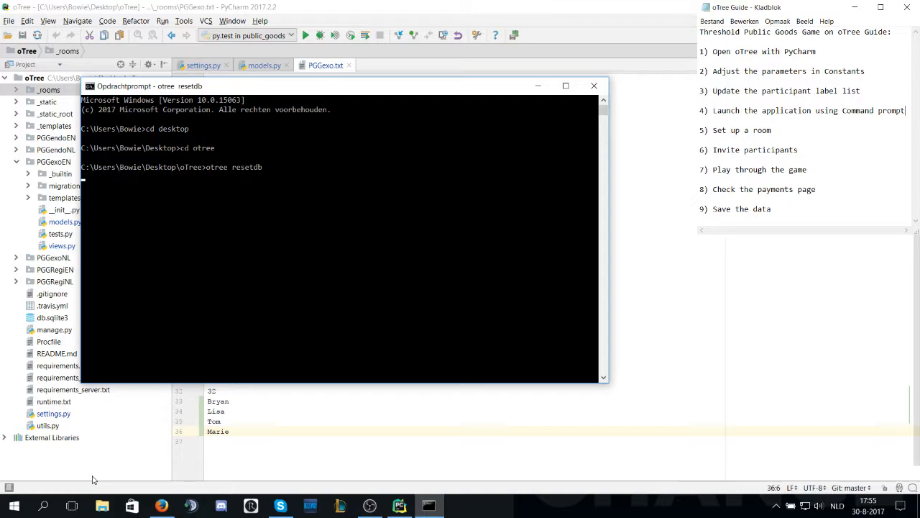
key(enter)
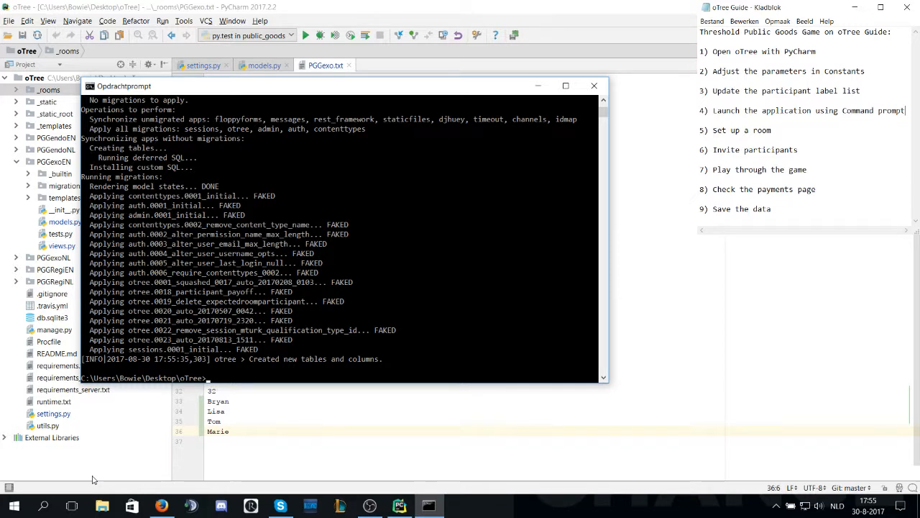
text(otree runserver)
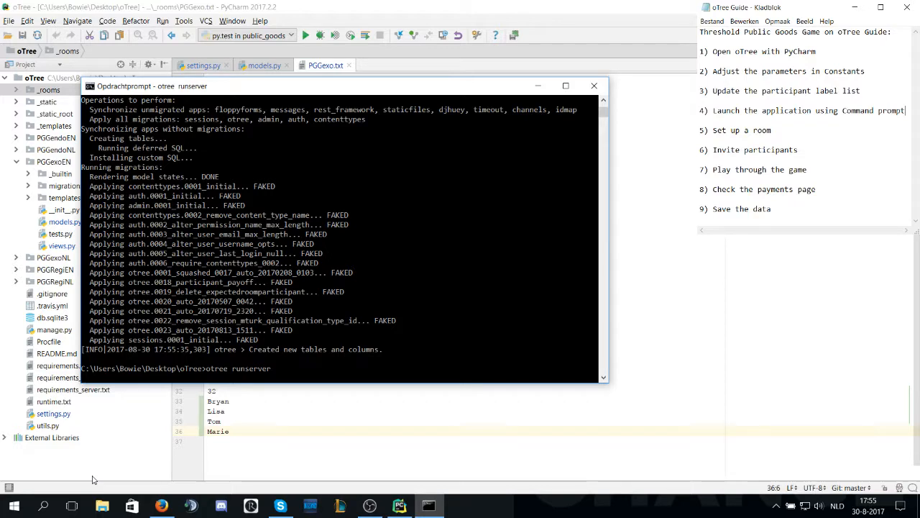
mouse_move(281, 248)
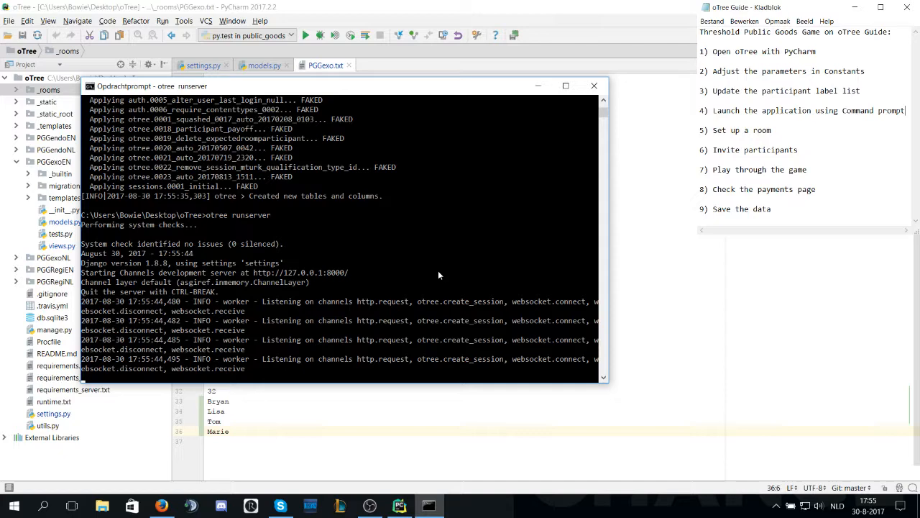
- Browse to 127.0.0.1:8000/demo/ and enter the Public Goods Game exogenous room
click(161, 506)
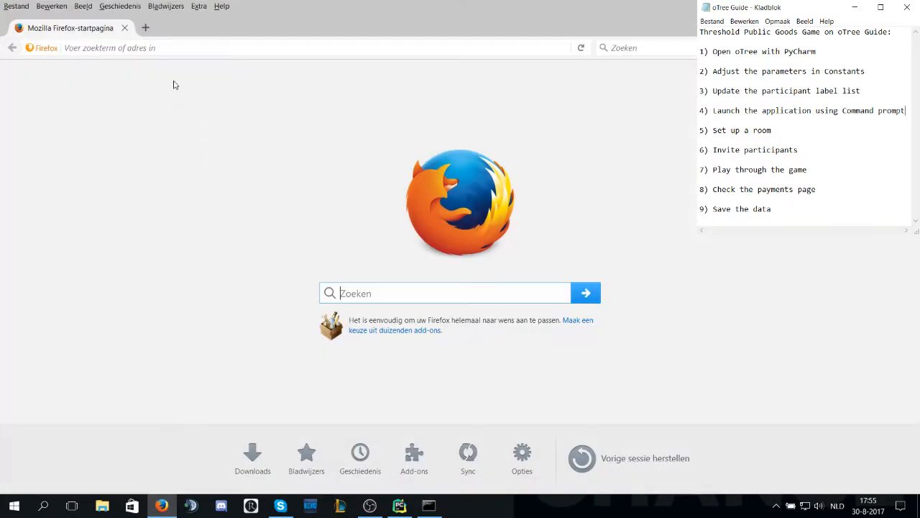
click(166, 47)
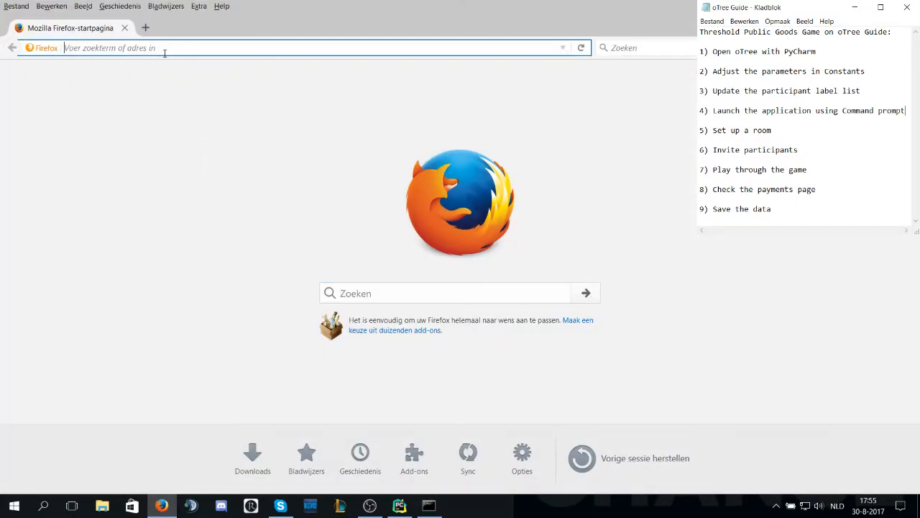
text(127.0.0.1:8000/demo/)
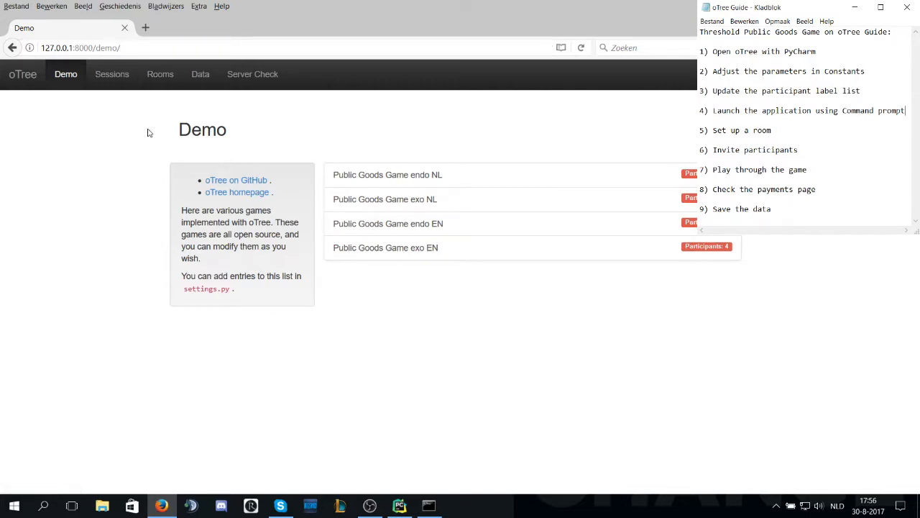
click(160, 75)
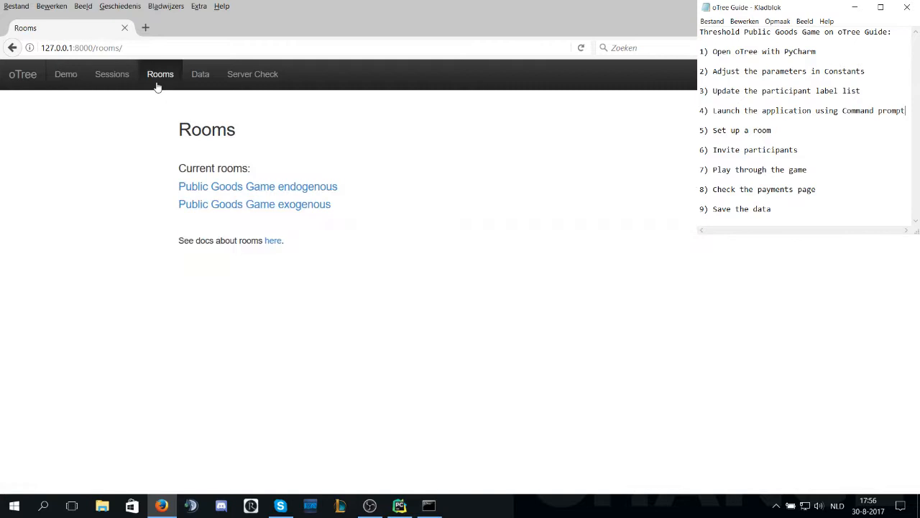
mouse_move(279, 207)
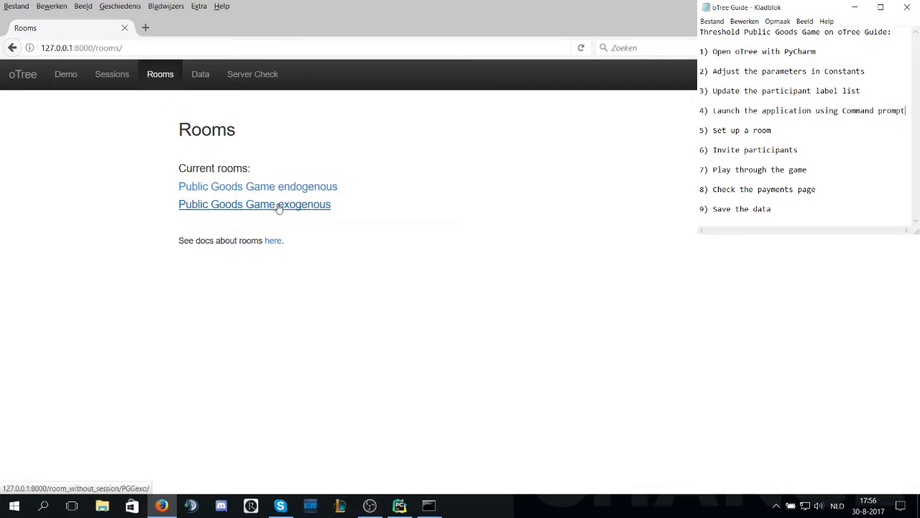
click(254, 204)
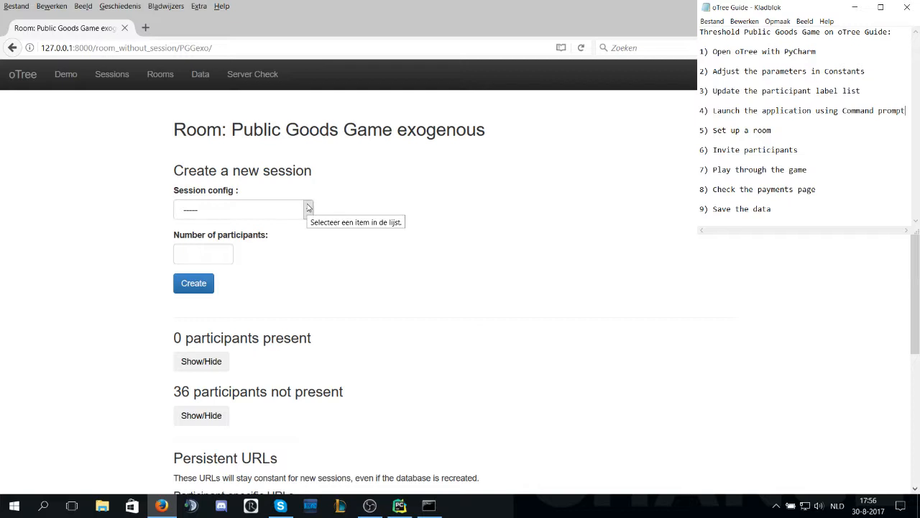
mouse_move(225, 190)
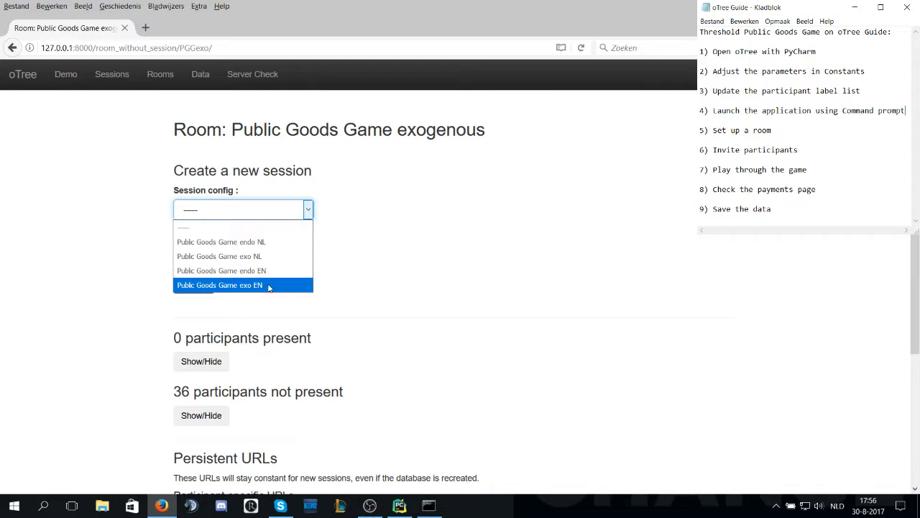
- Create a Public Goods Game exo EN session with 4 participants in the room
click(218, 285)
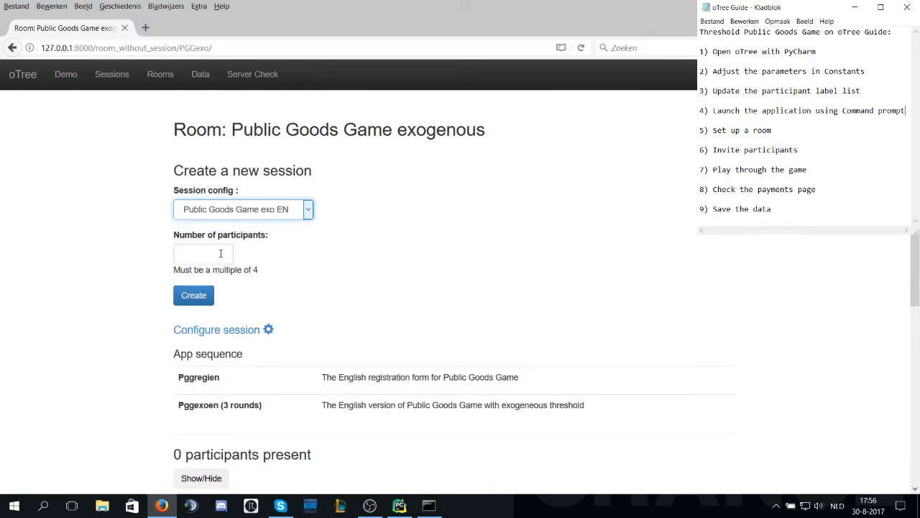
text(4)
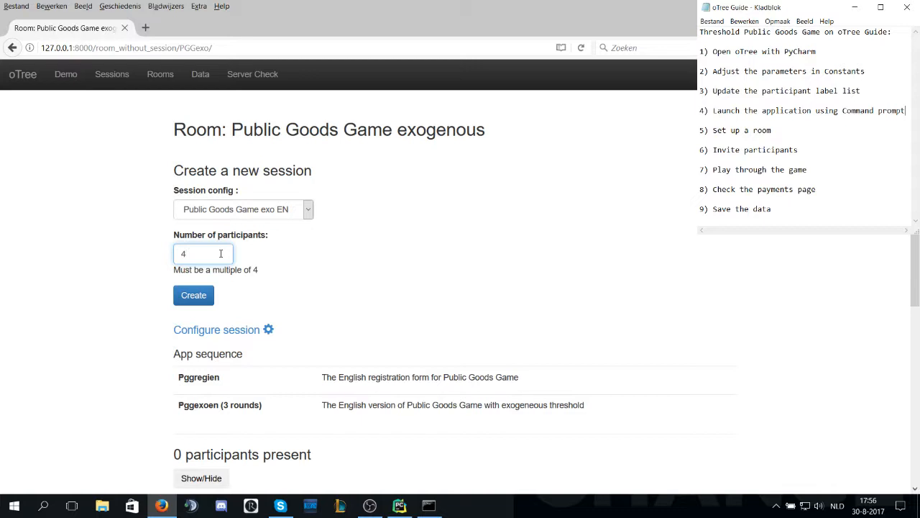
click(193, 295)
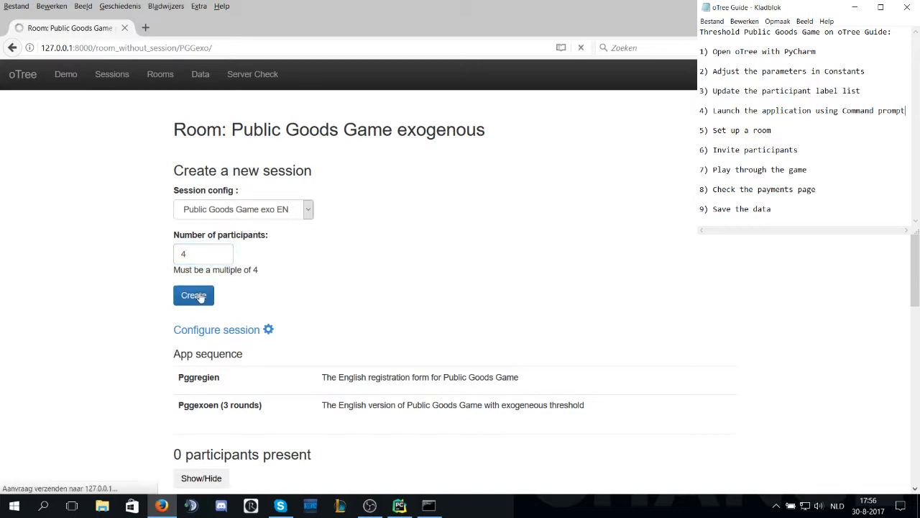
click(192, 296)
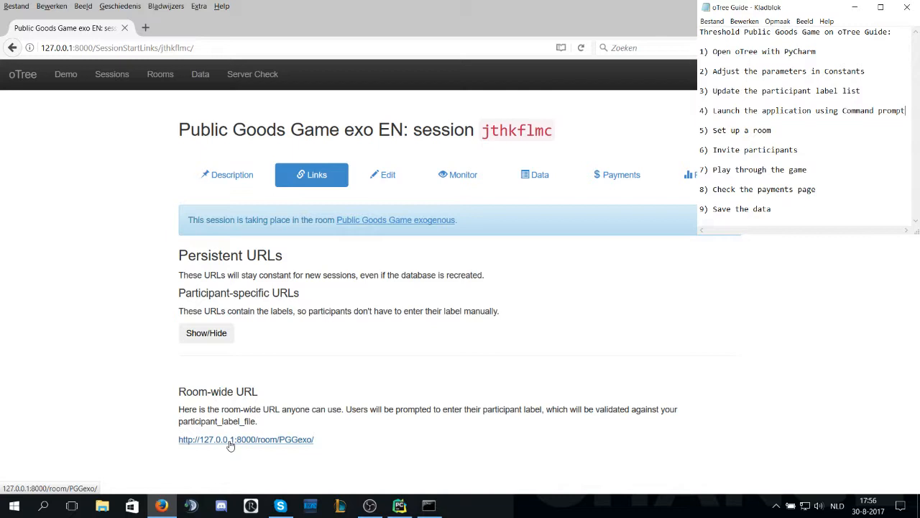
- Join the room-wide link as Bryan, Lisa and Tom, each reaching the Introduction page
click(246, 440)
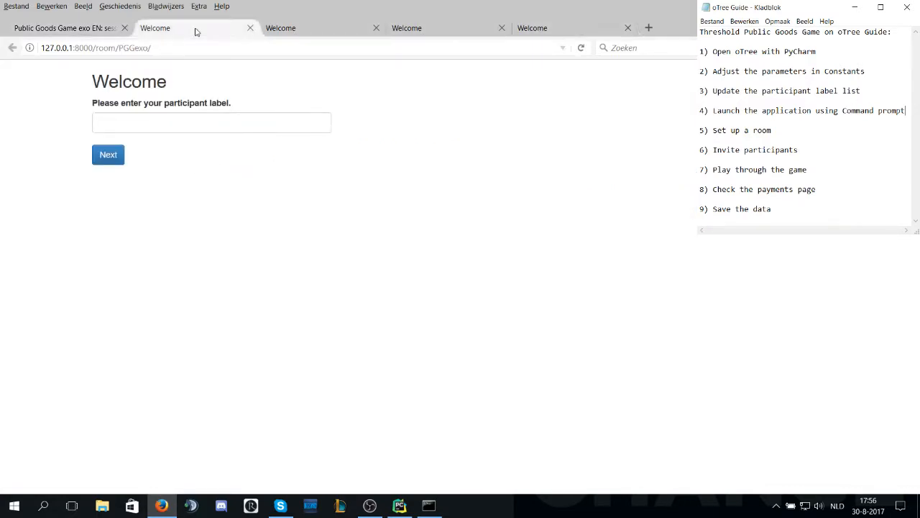
click(211, 122)
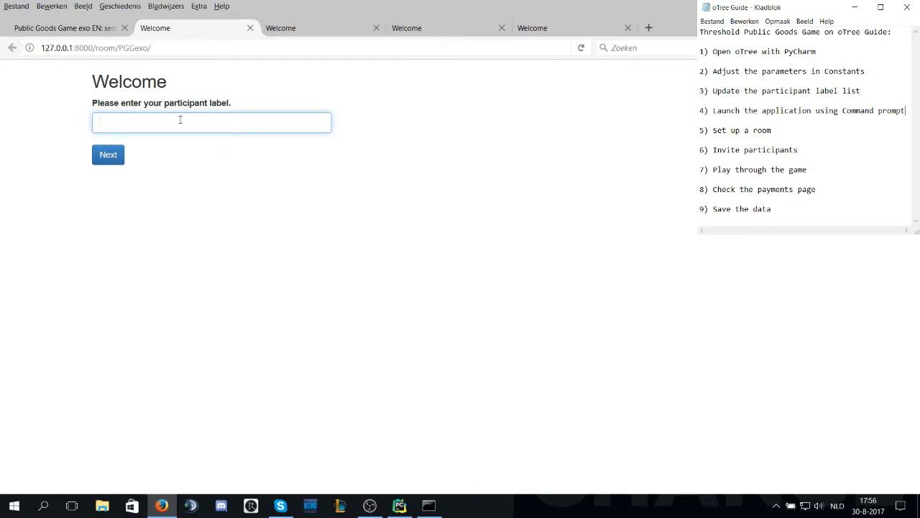
text(Bryan)
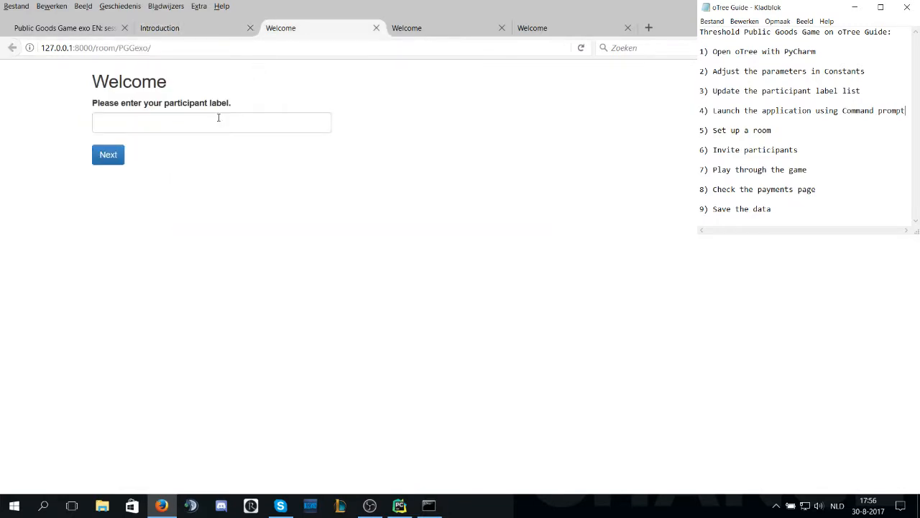
click(211, 123)
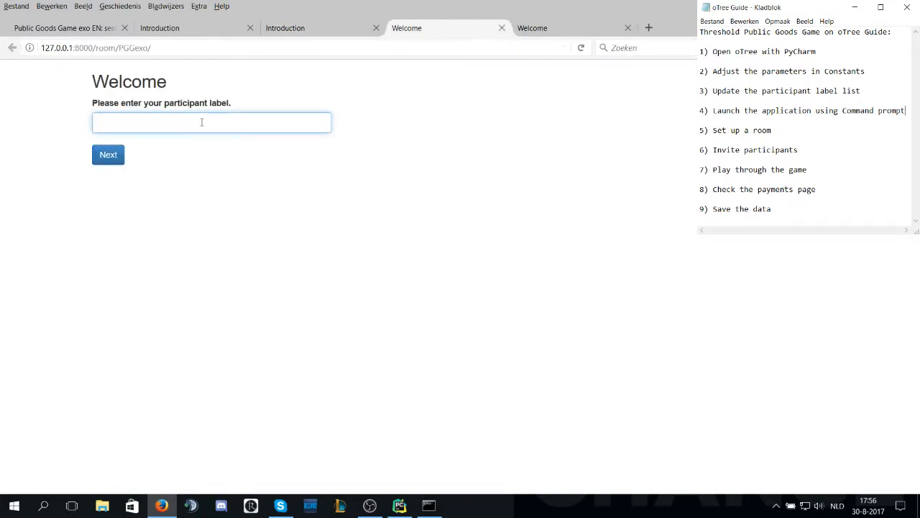
click(108, 155)
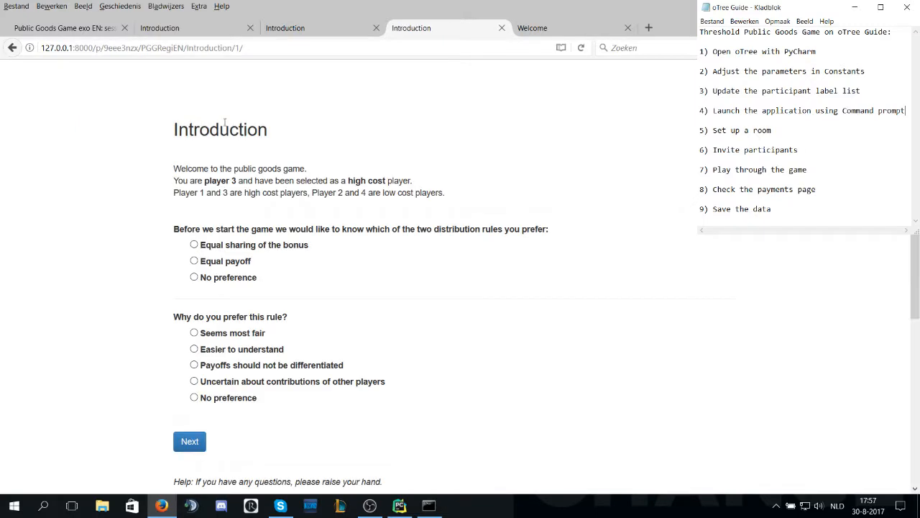
- Join the fourth participant, correcting the label to Marie, reaching the Introduction as player 4
click(532, 28)
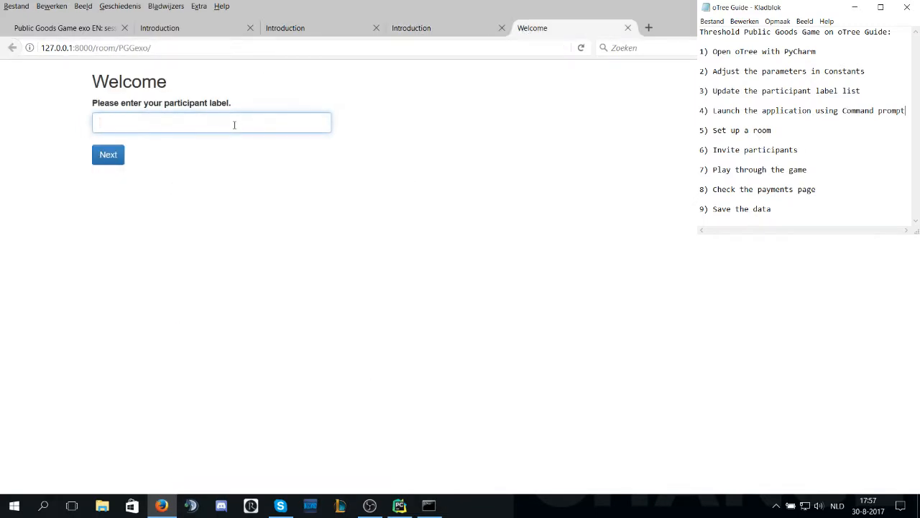
text(Marie)
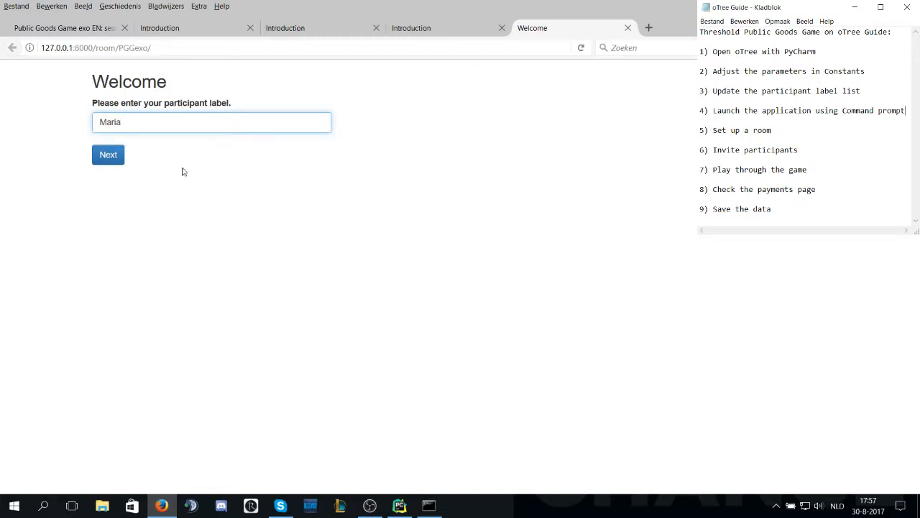
click(108, 156)
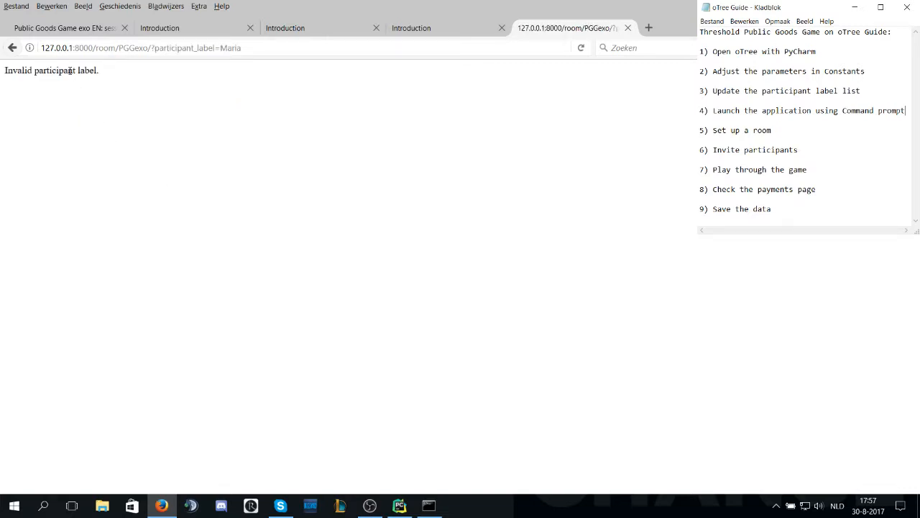
click(12, 47)
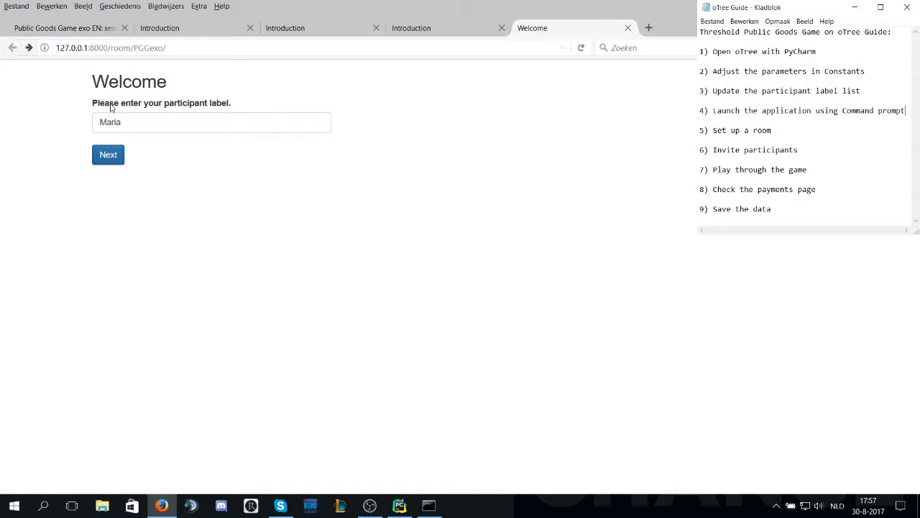
text(Marie)
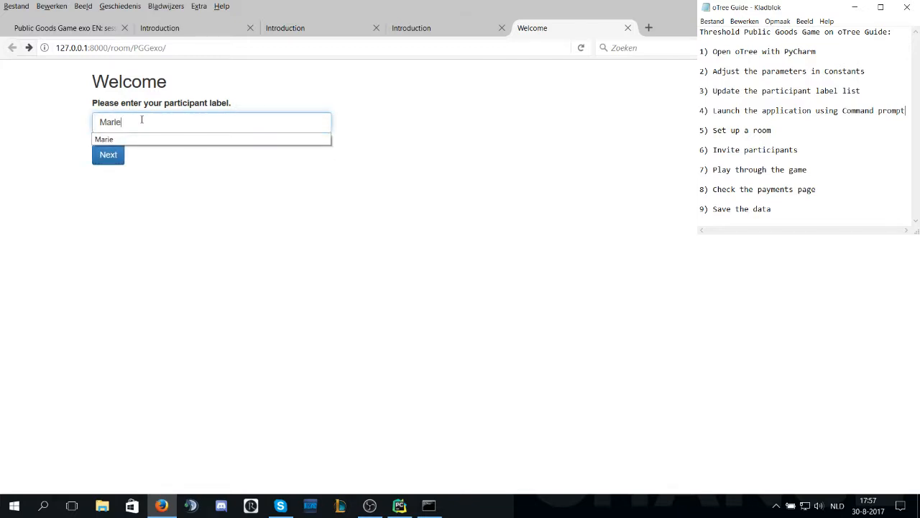
click(108, 154)
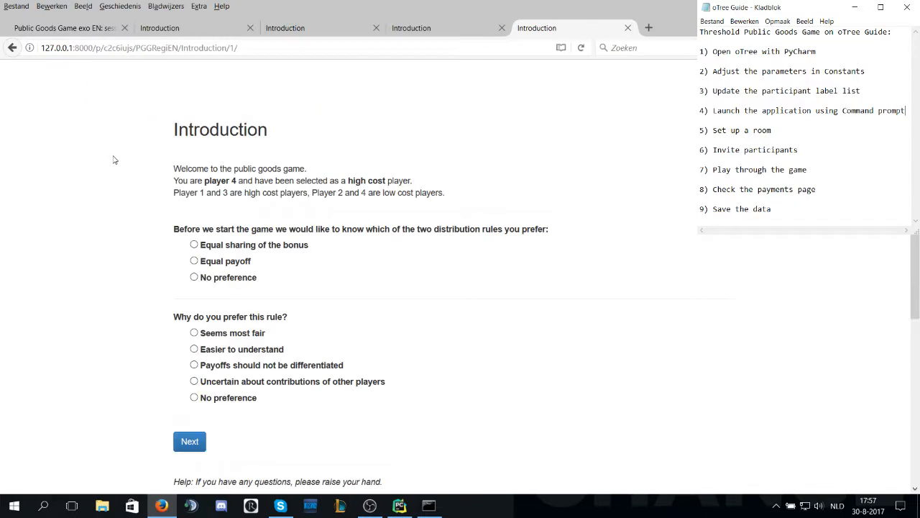
- Answer the distribution-rule questions and submit the Introduction for players 1 through 4
click(160, 29)
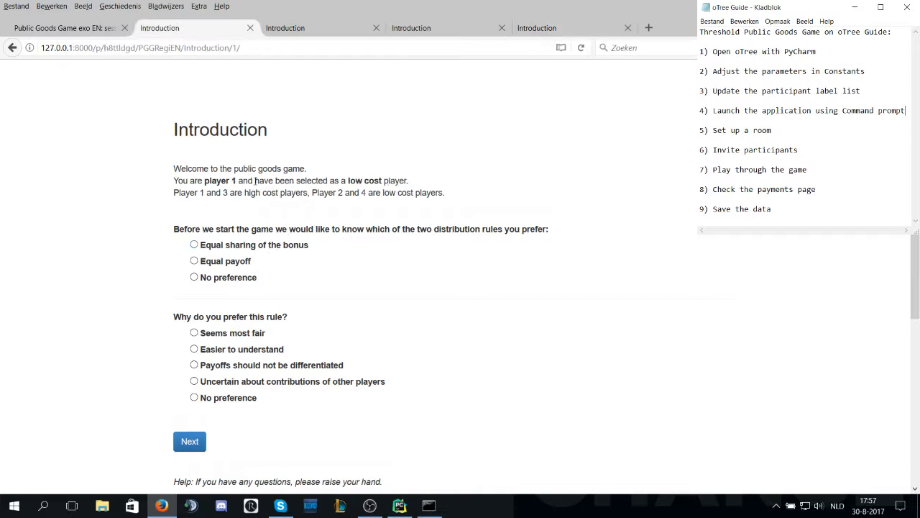
mouse_move(502, 169)
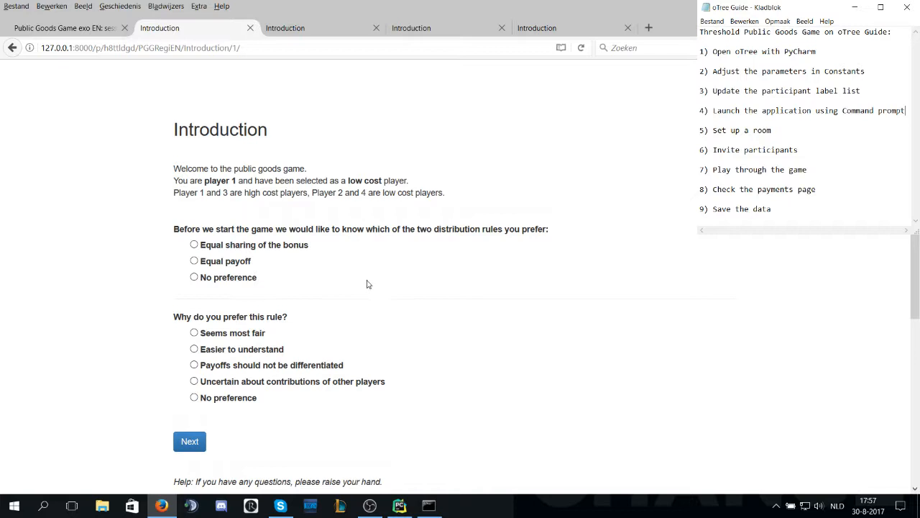
mouse_move(342, 269)
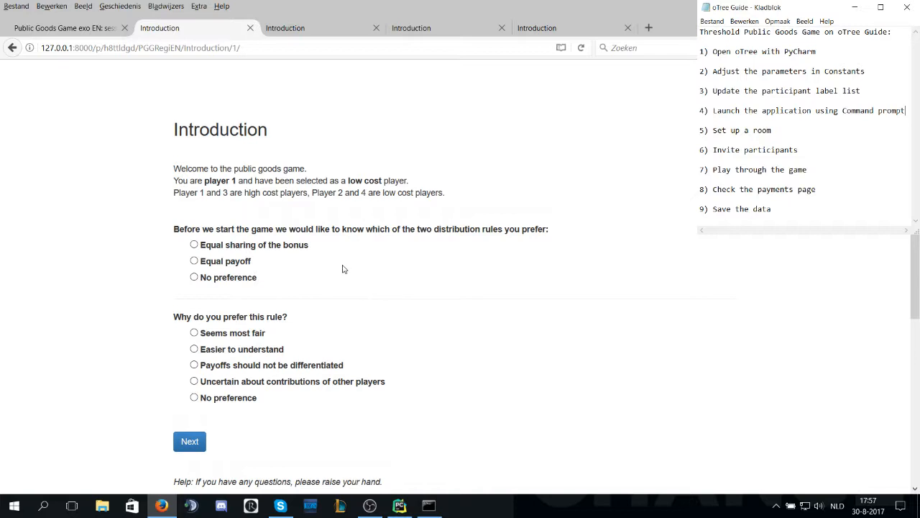
click(194, 244)
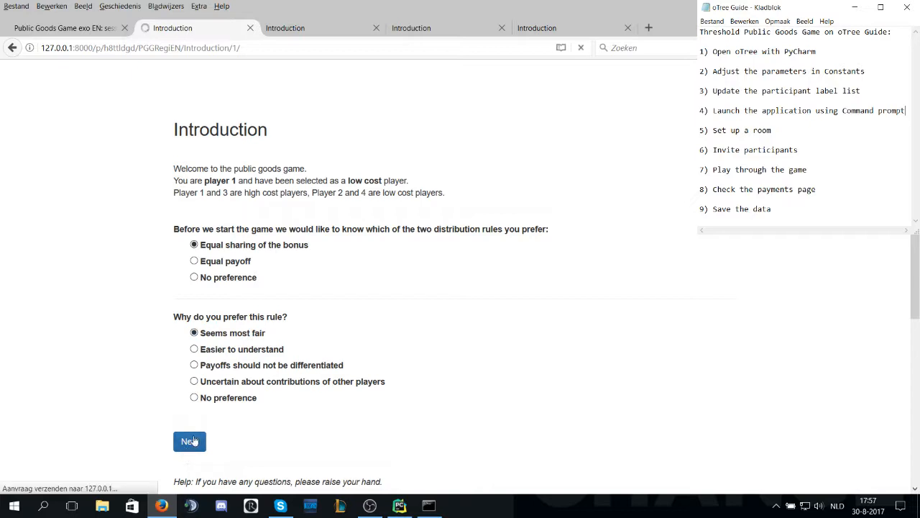
click(190, 440)
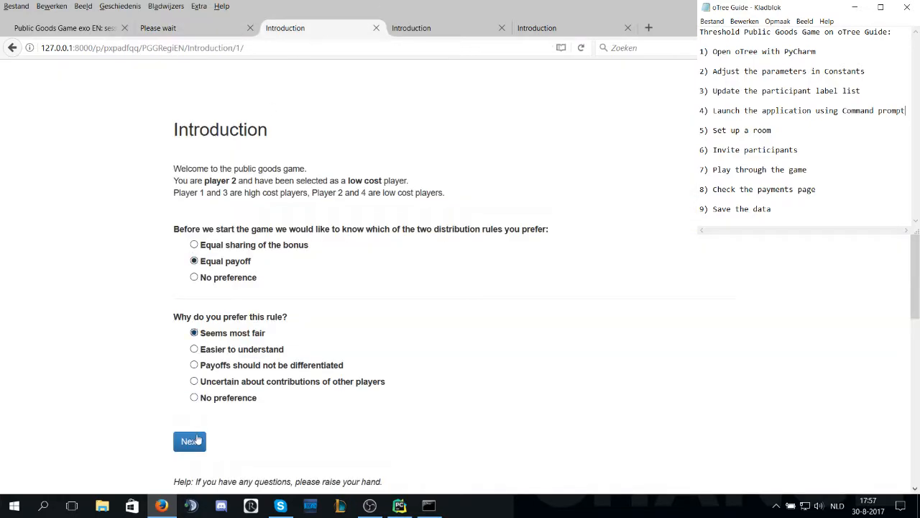
click(190, 441)
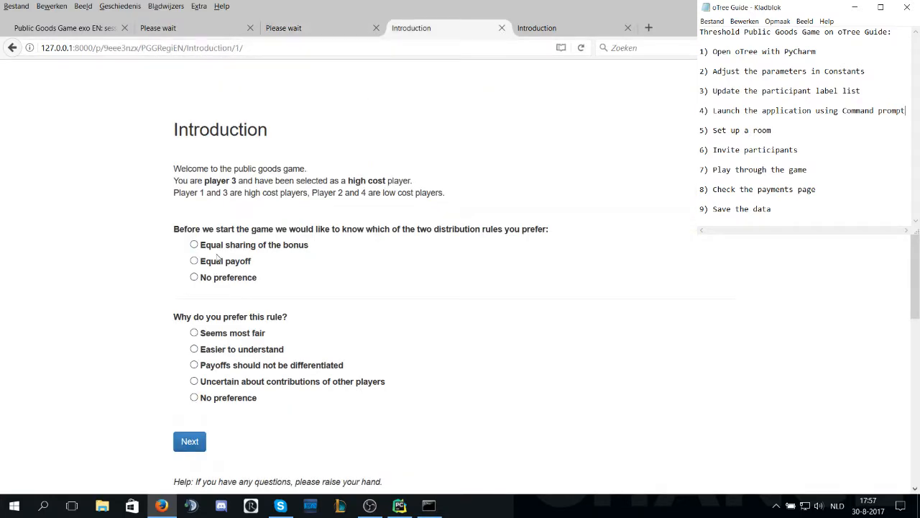
click(194, 332)
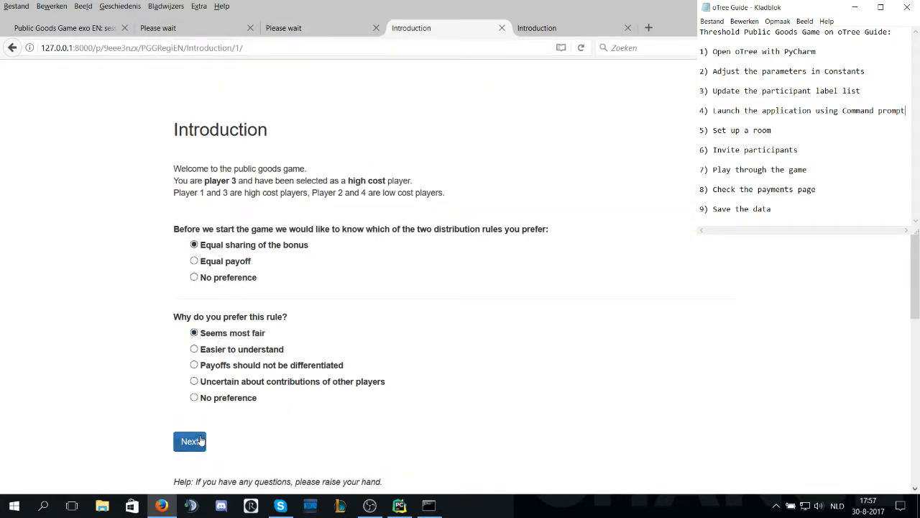
click(190, 440)
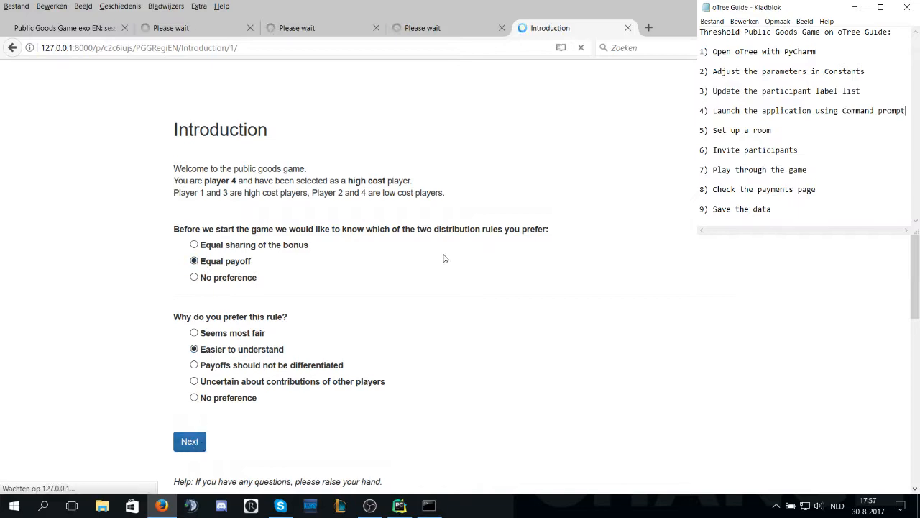
click(190, 440)
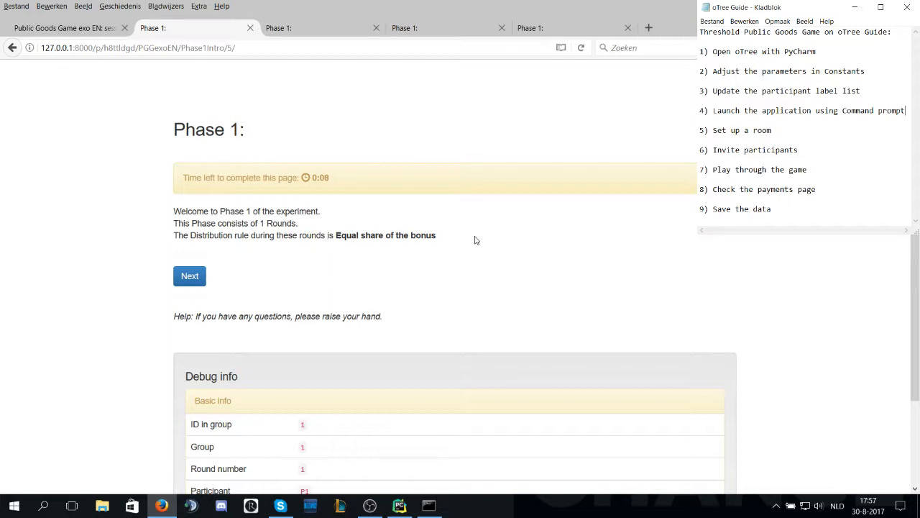
- Show the session's Monitor with all four participants and advance the slowest users
click(64, 27)
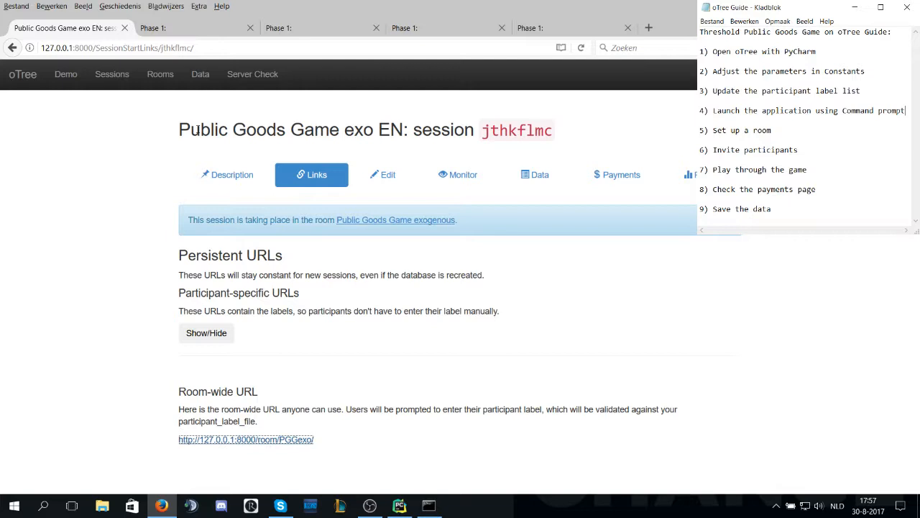
click(457, 174)
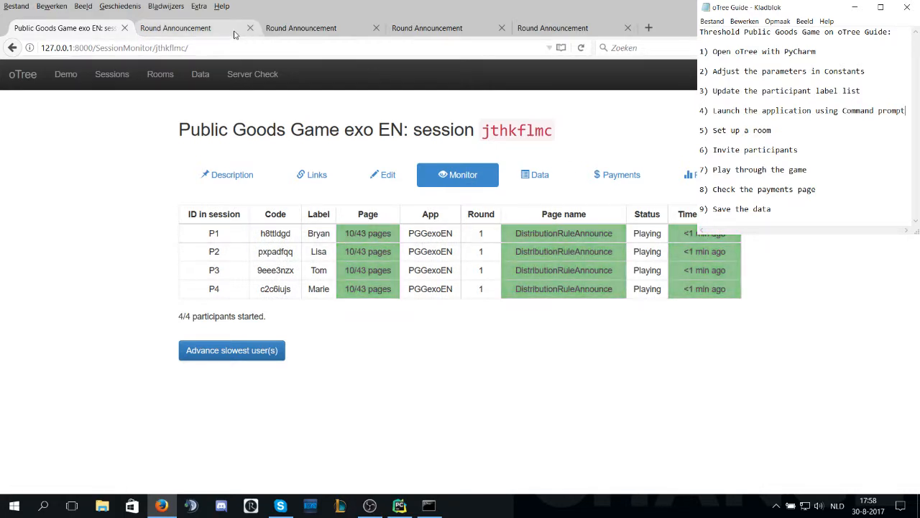
mouse_move(231, 351)
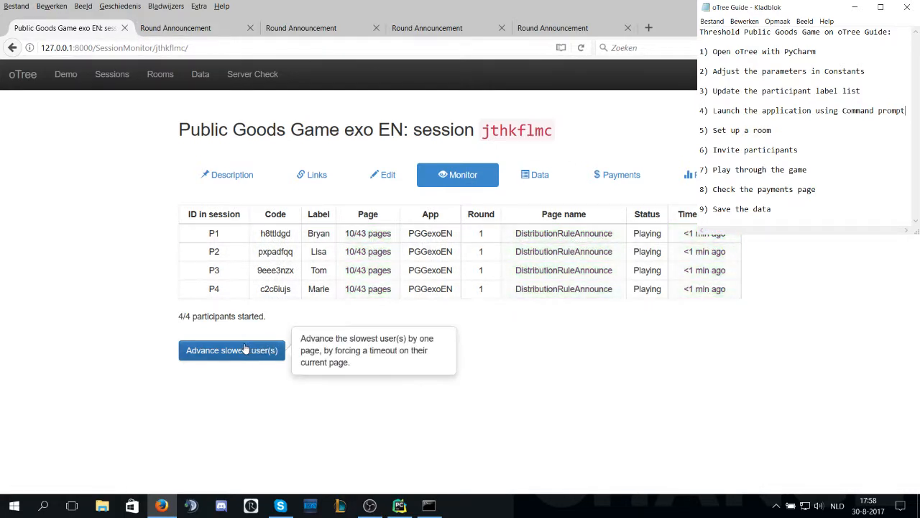
click(231, 351)
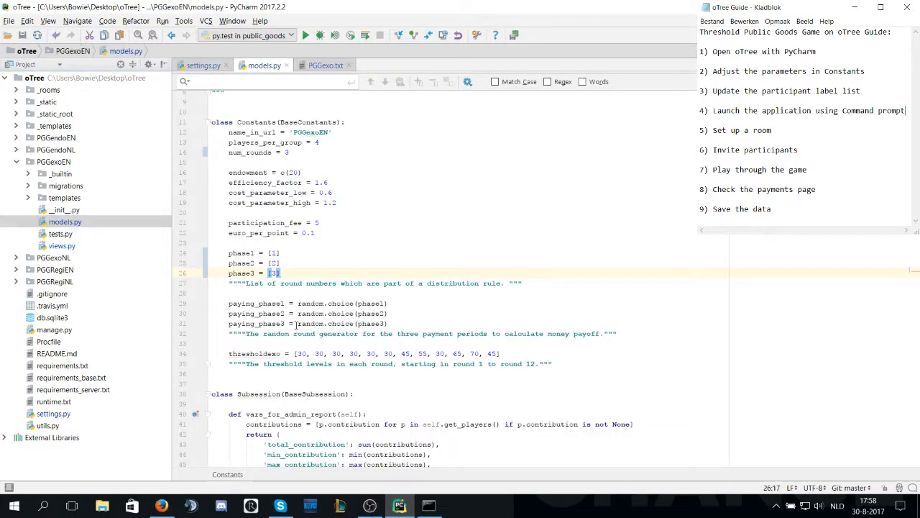
mouse_move(256, 354)
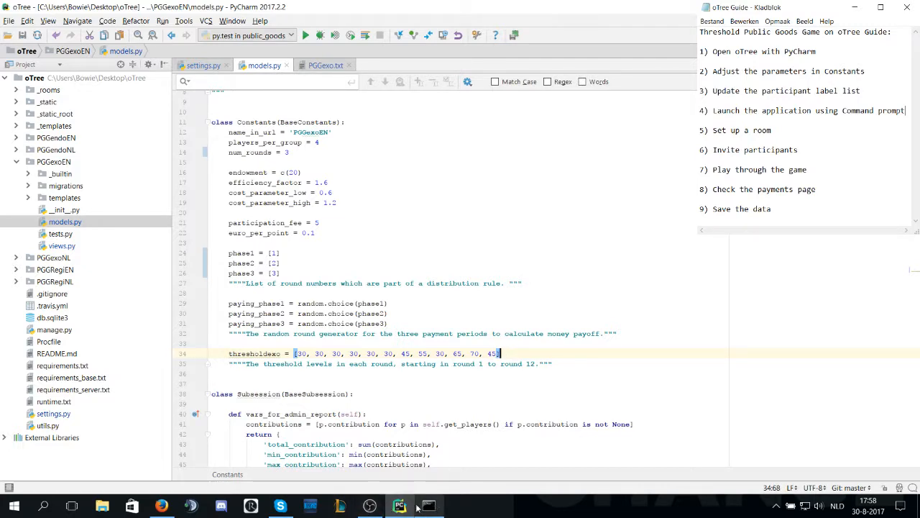
- Return to player 1's Round 1 of 3 contribution page in Firefox after reviewing the constants
click(161, 506)
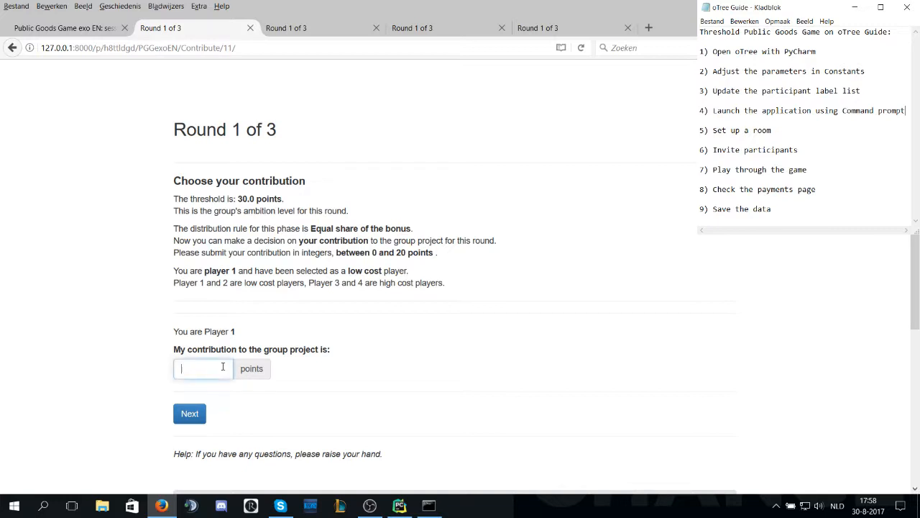
- Submit Round 1 contributions of 10, 0 and 10 points, reaching results with a 35-point group total
text(10)
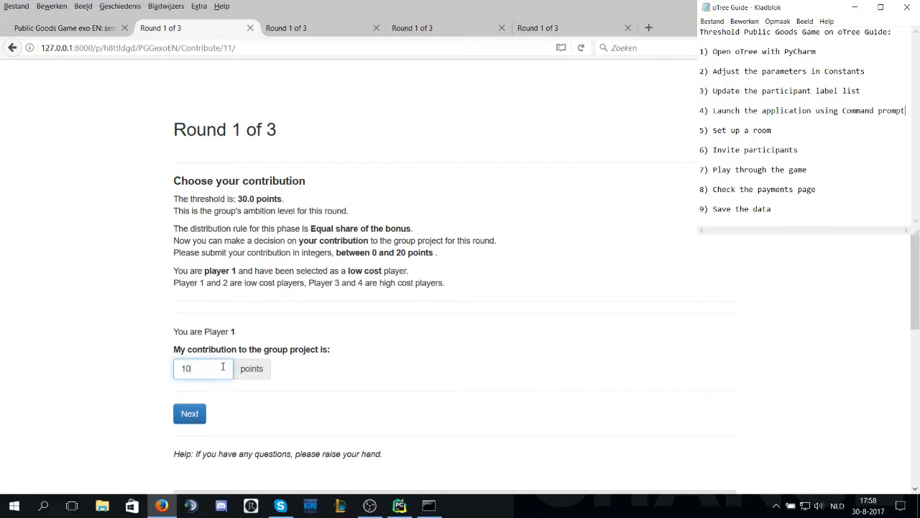
click(190, 413)
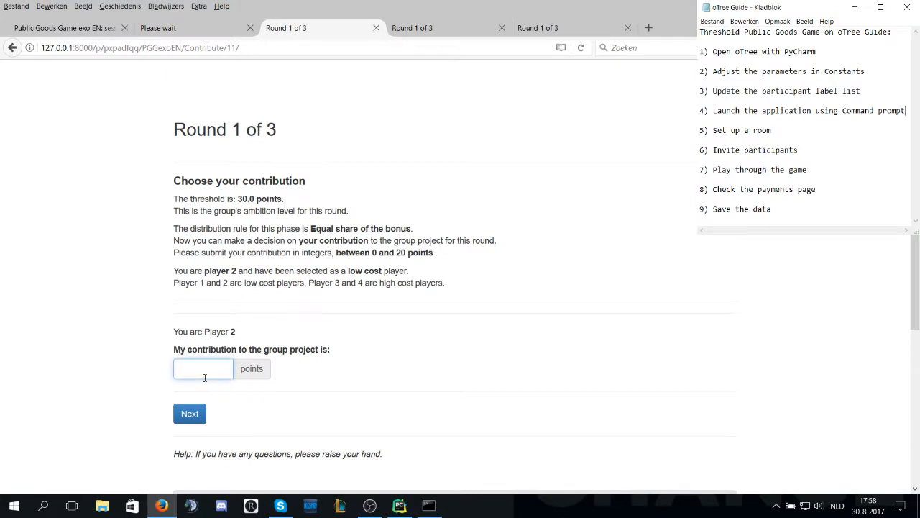
text(0)
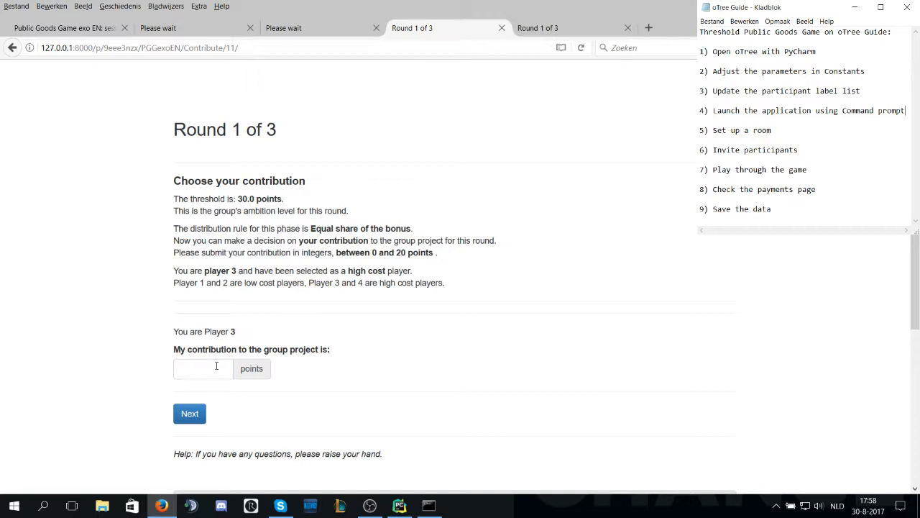
click(190, 413)
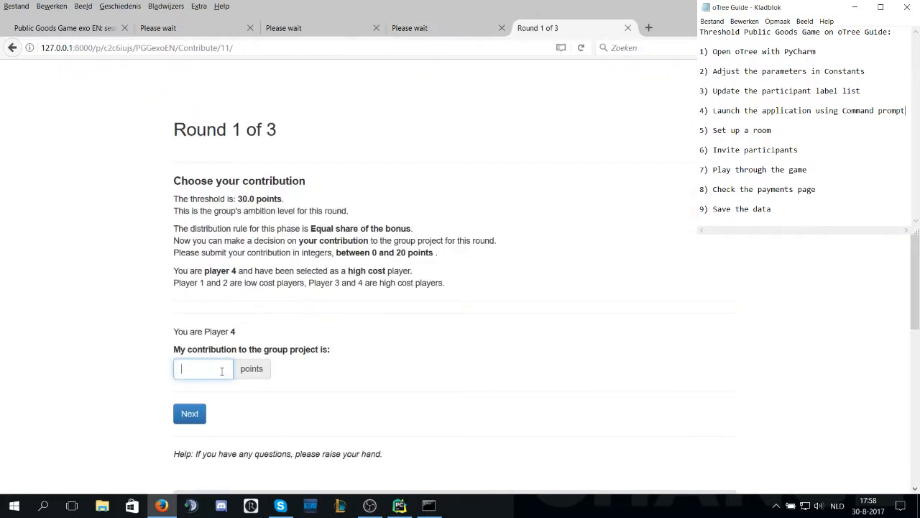
text(10)
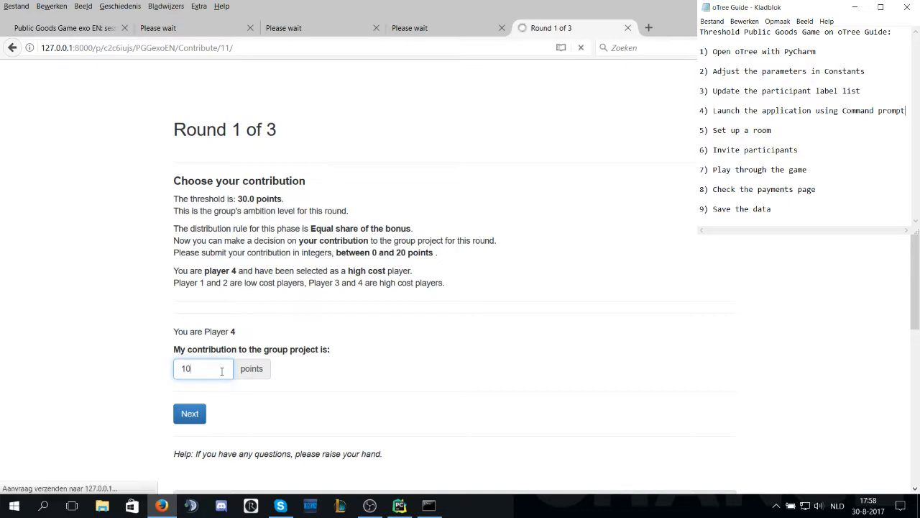
click(190, 413)
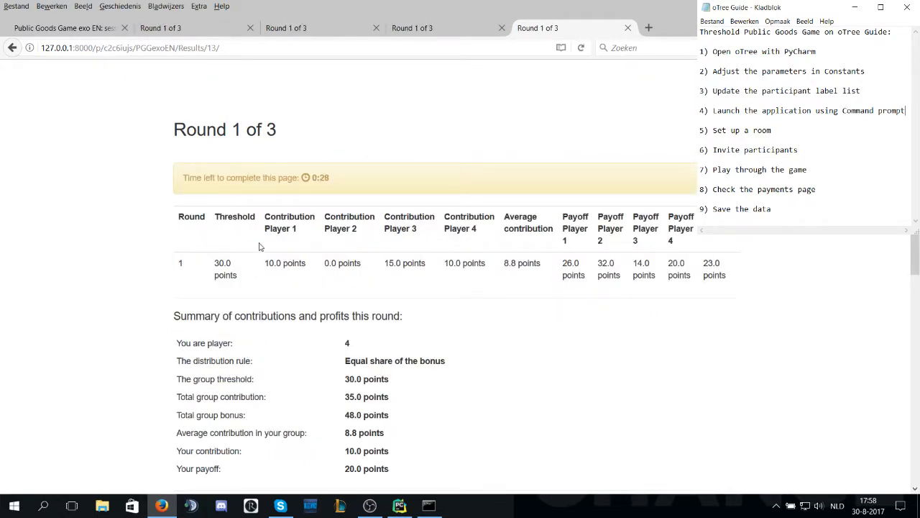
mouse_move(309, 229)
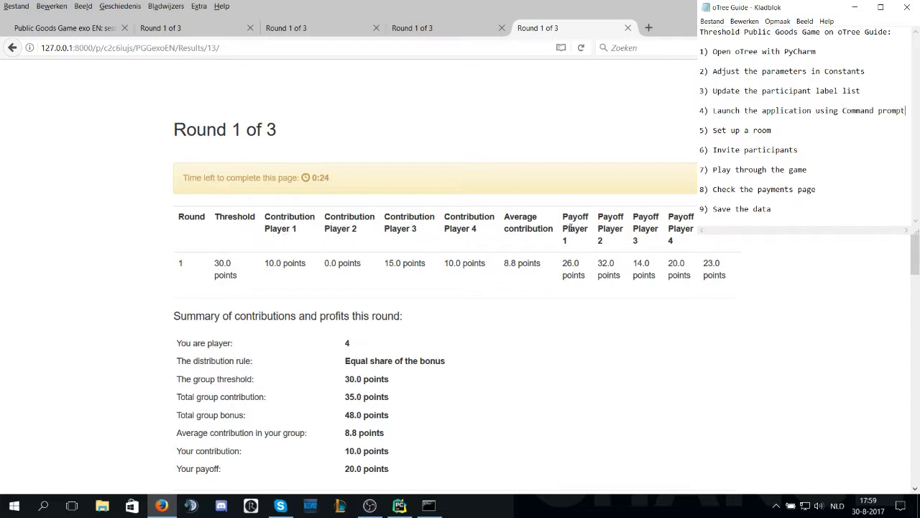
mouse_move(760, 248)
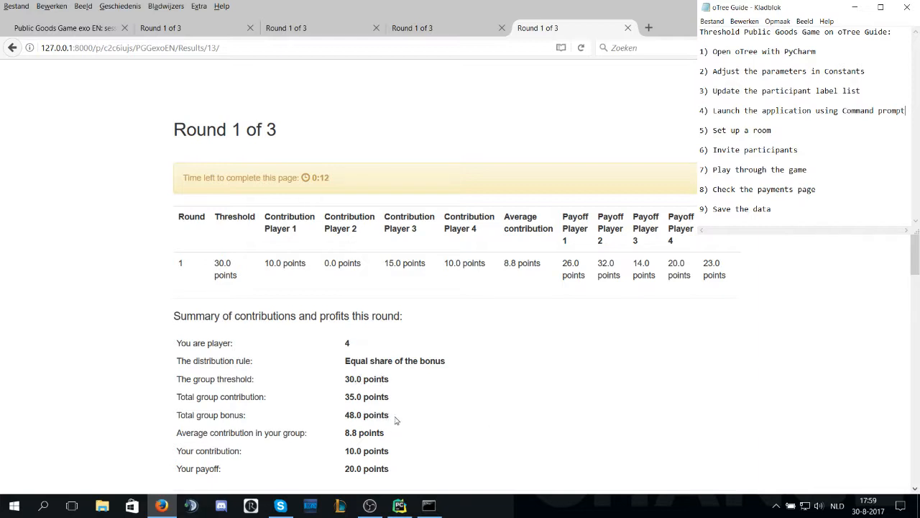
mouse_move(542, 291)
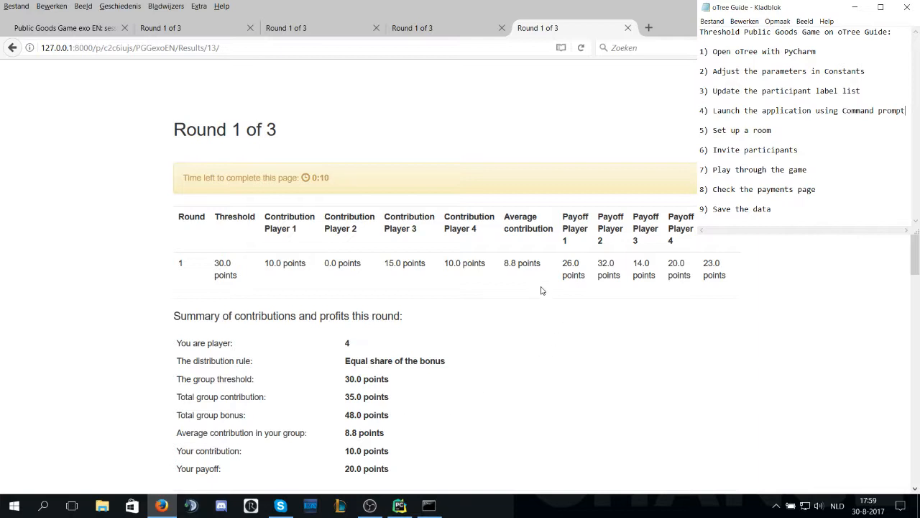
mouse_move(789, 278)
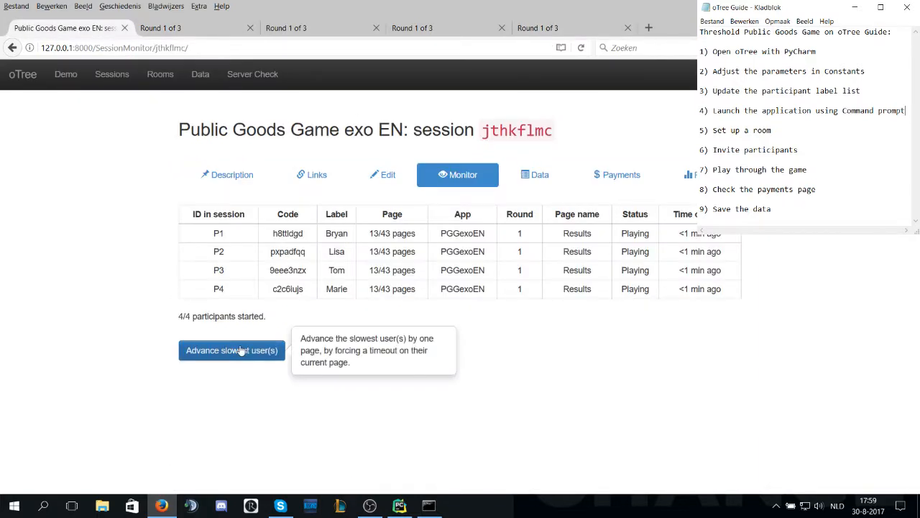
- Advance the slowest players and check player 1's Phase 2 introduction page
click(232, 351)
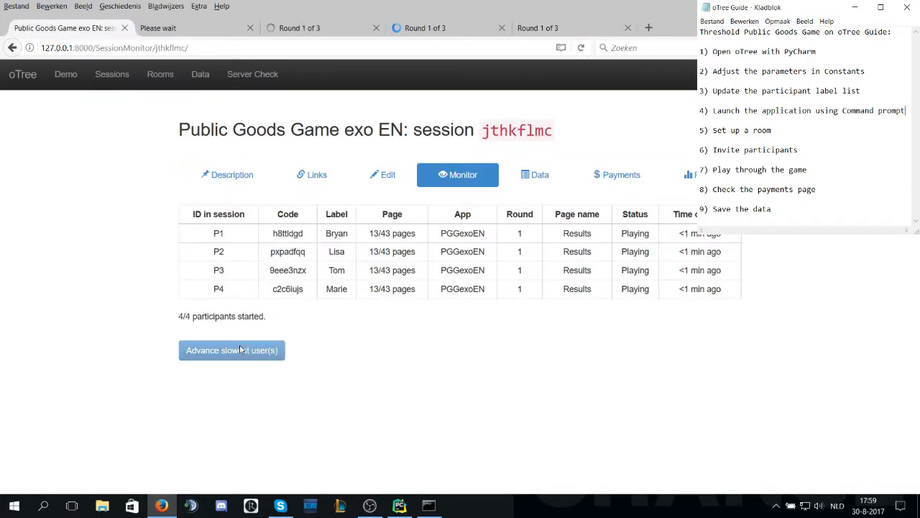
click(231, 351)
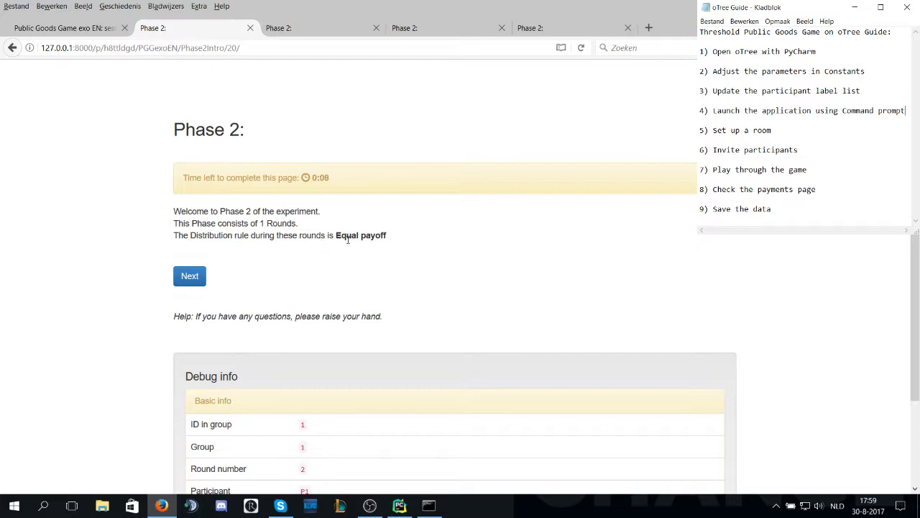
click(65, 27)
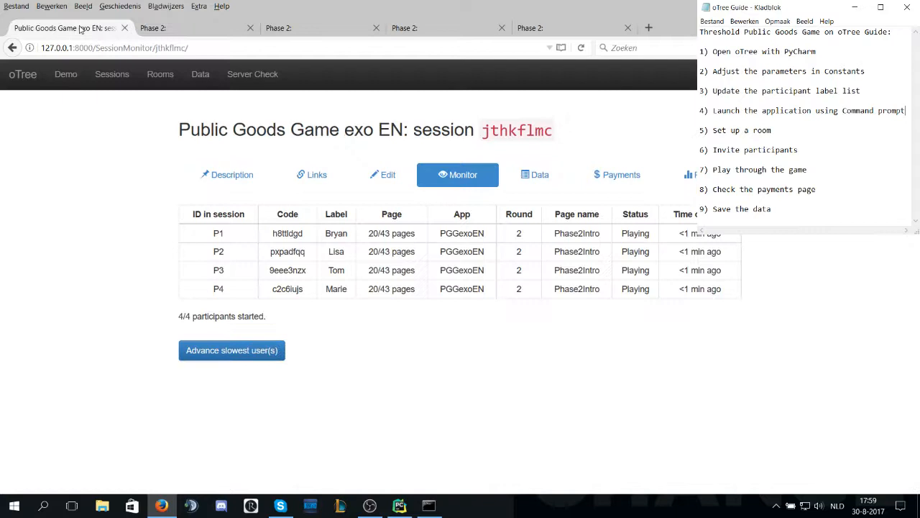
- Advance lagging players past the rule announcement and bring up player 1's Round 2 page
click(231, 351)
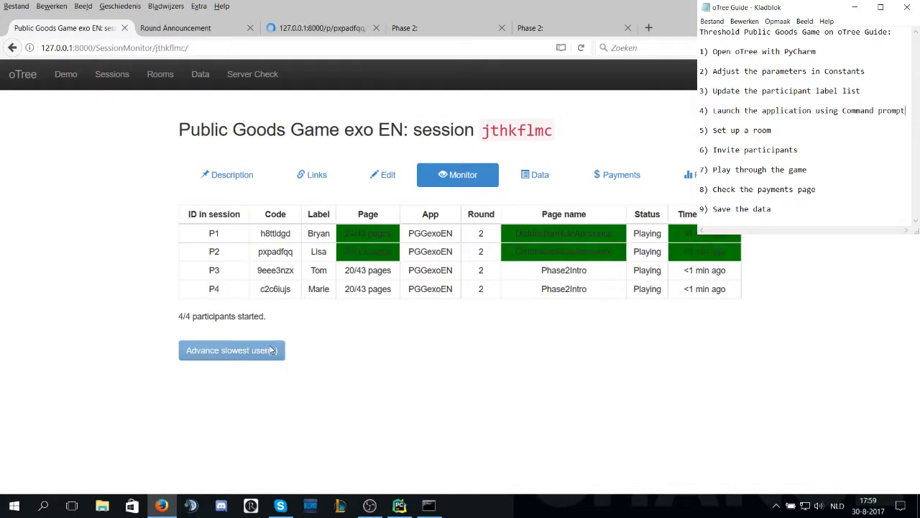
click(231, 351)
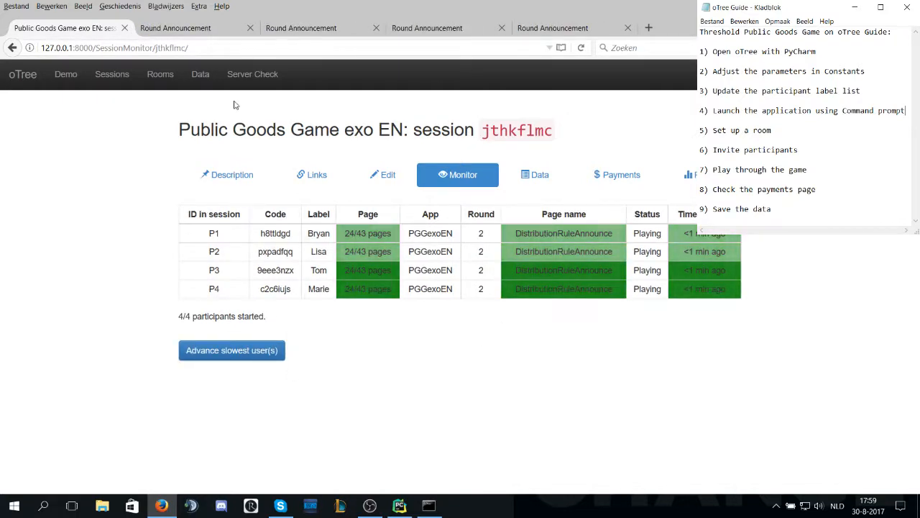
click(232, 351)
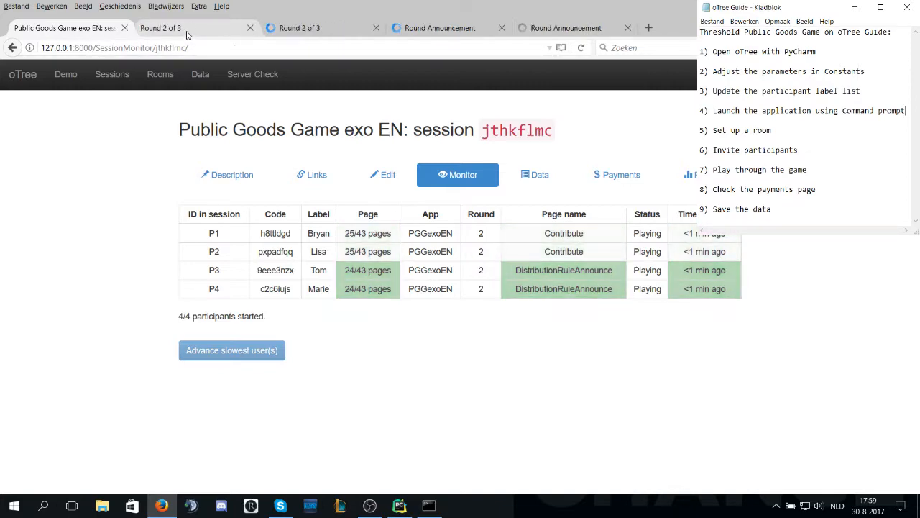
click(161, 27)
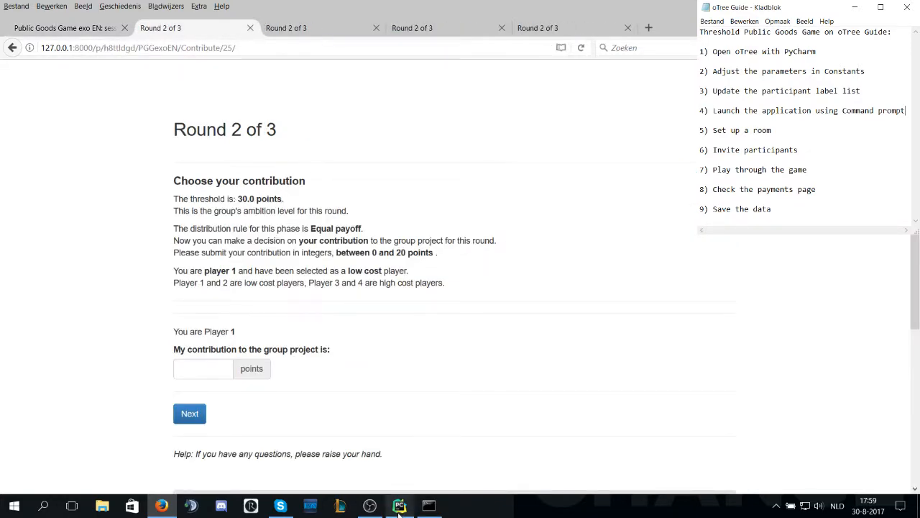
- Submit Round 2 contributions of 0 points for players 1 and 2
click(400, 506)
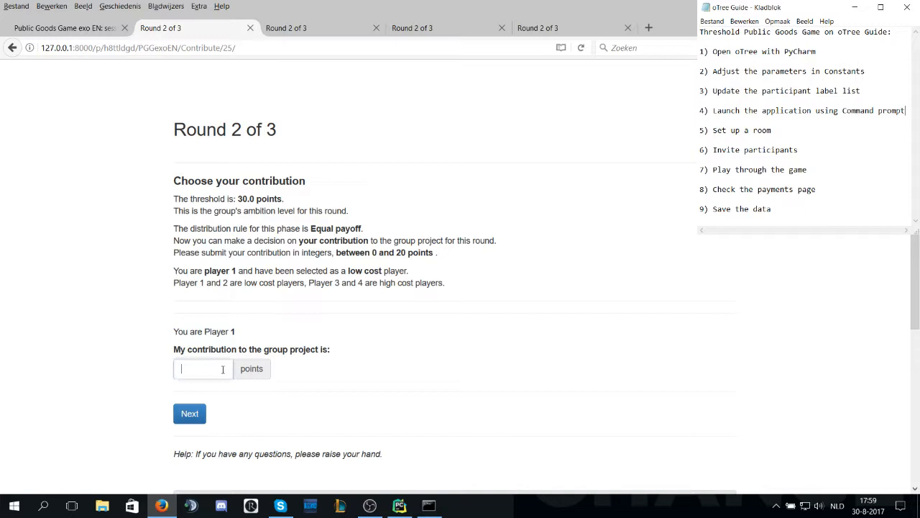
click(202, 368)
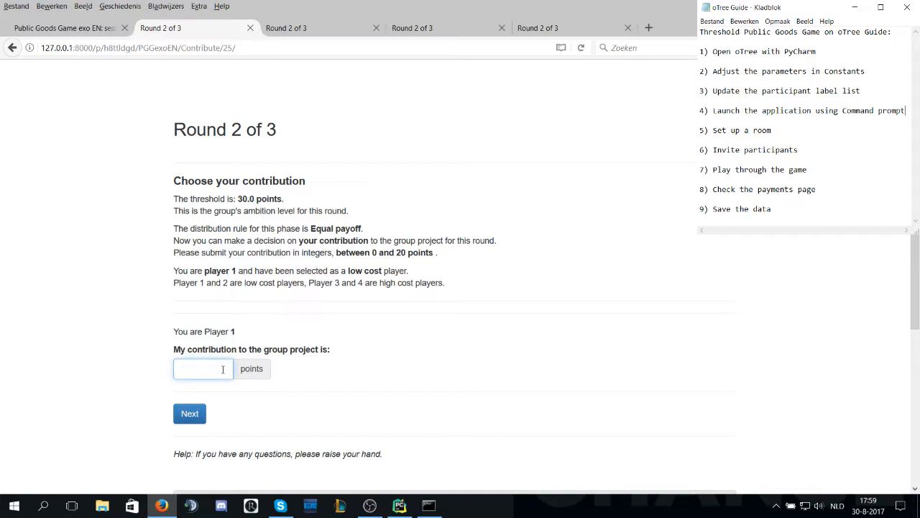
text(0)
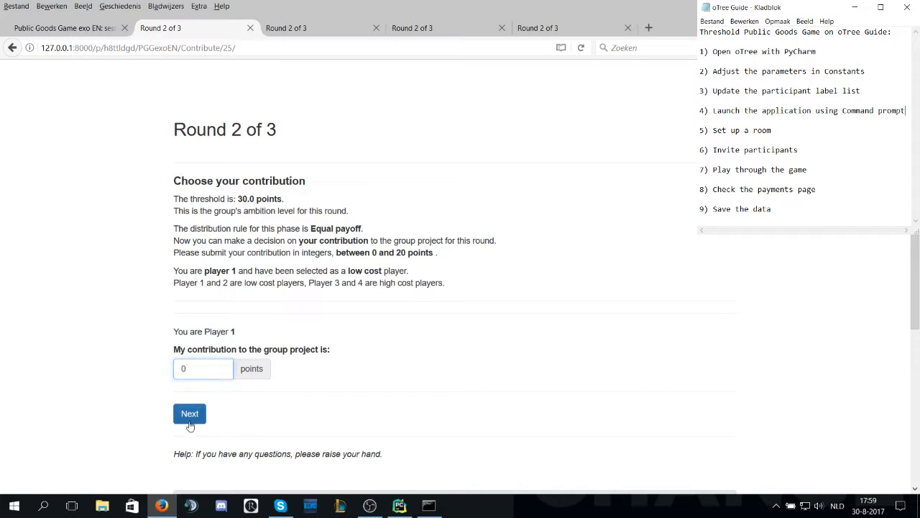
click(190, 414)
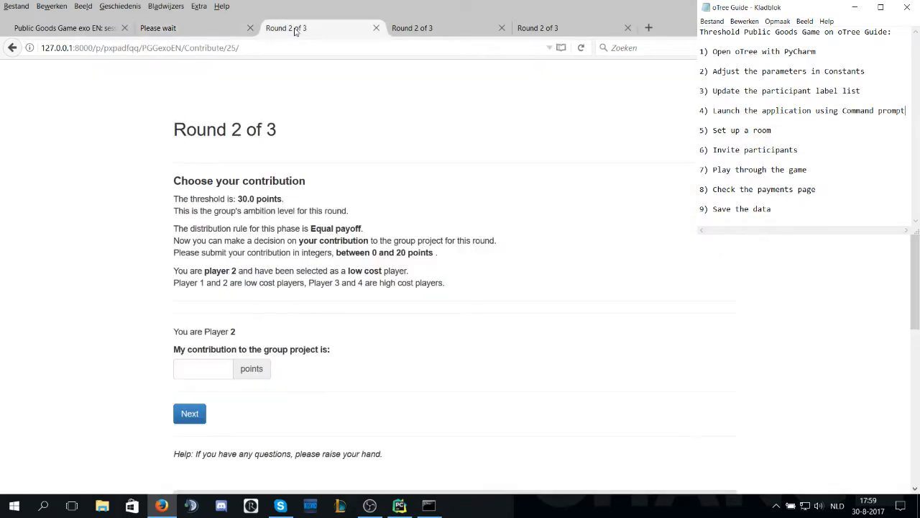
click(202, 368)
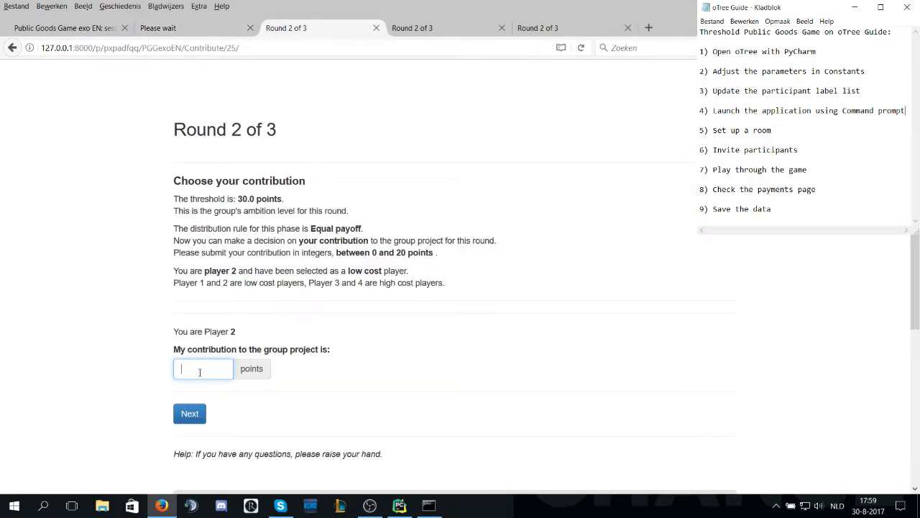
click(190, 415)
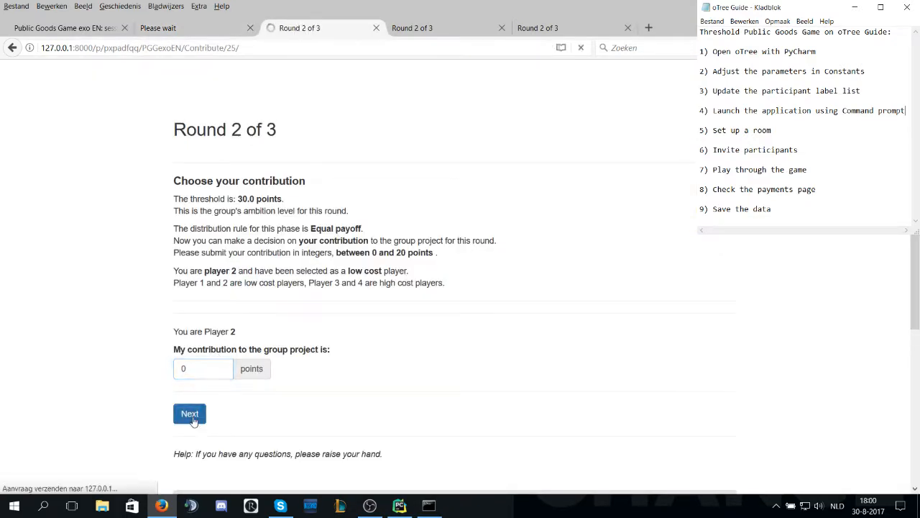
- Submit Round 2 contributions of 10 points for player 3 and 5 points for player 4
click(190, 415)
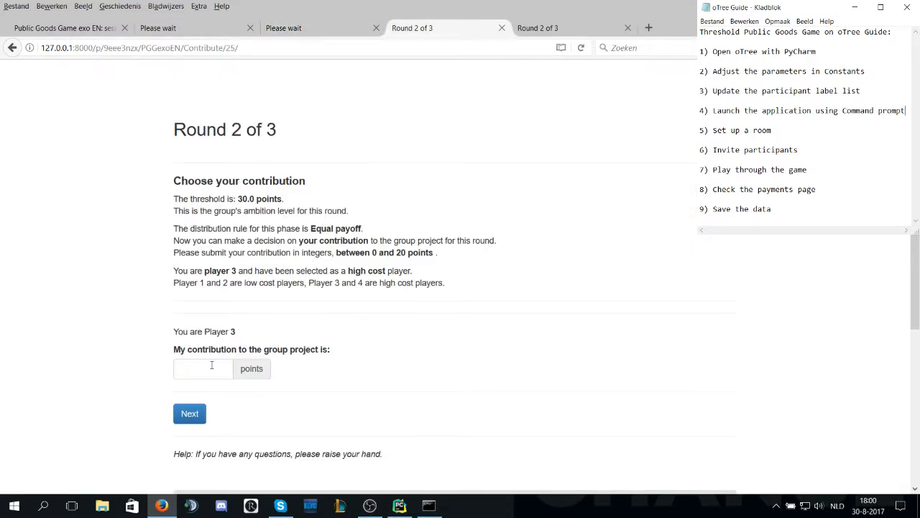
text(1)
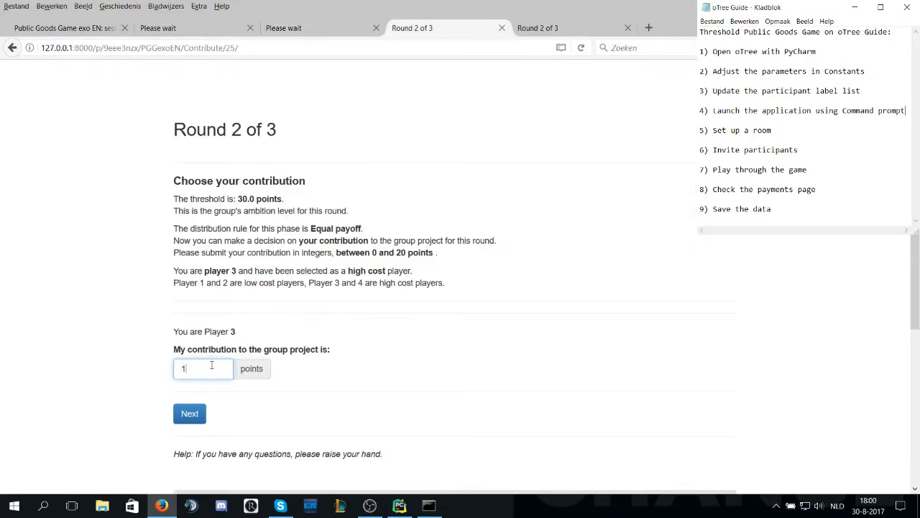
click(190, 414)
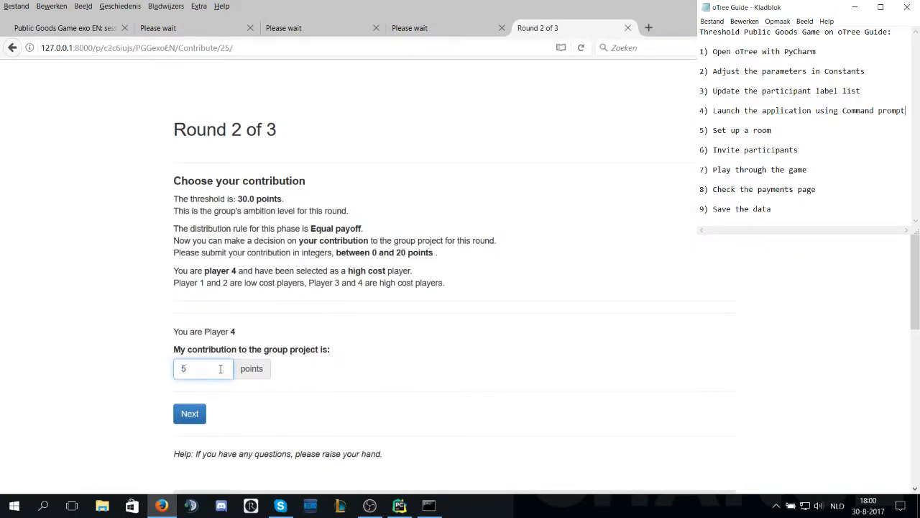
click(189, 412)
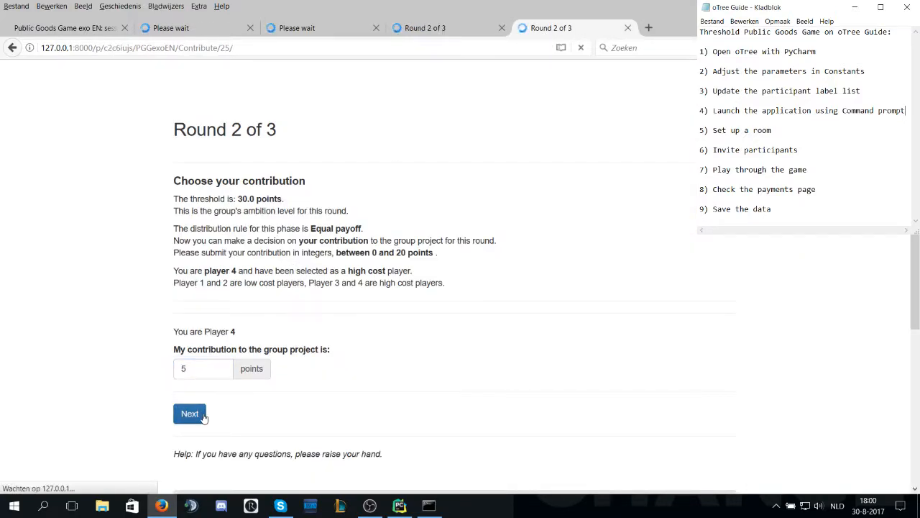
- View player 4's Round 2 results showing the 15-point group total and no bonus
click(190, 414)
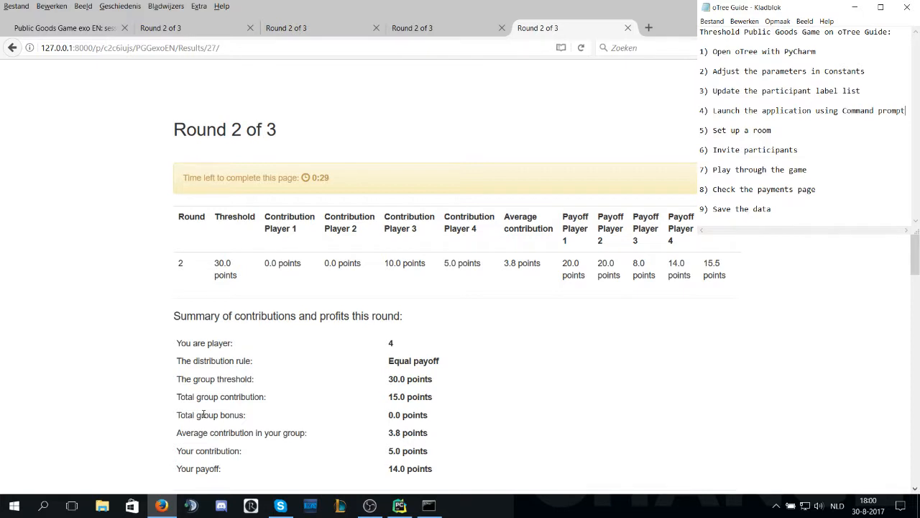
mouse_move(379, 427)
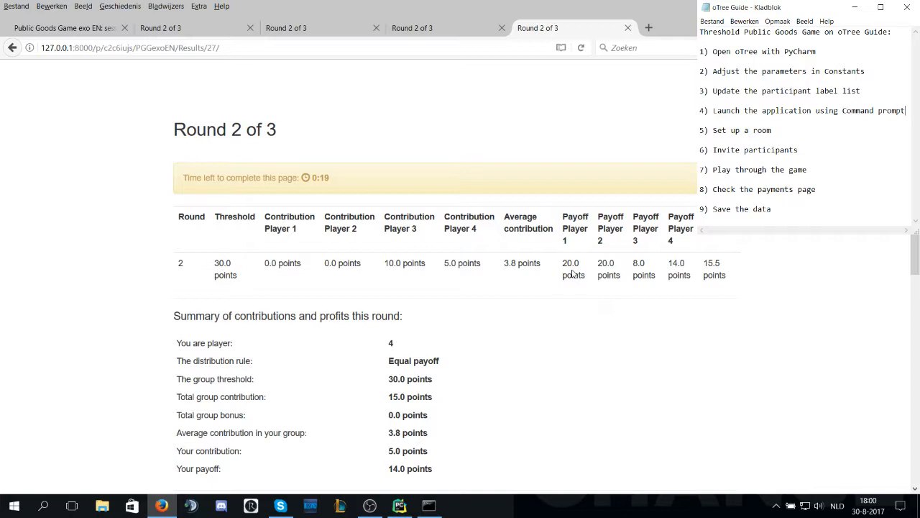
mouse_move(607, 279)
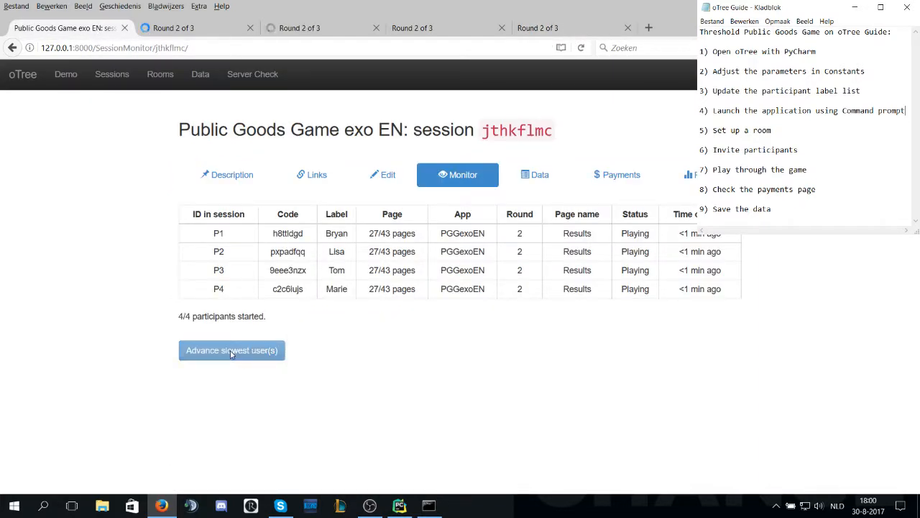
- Advance players past results and cast player 1's vote for the Equal payoff rule
click(232, 351)
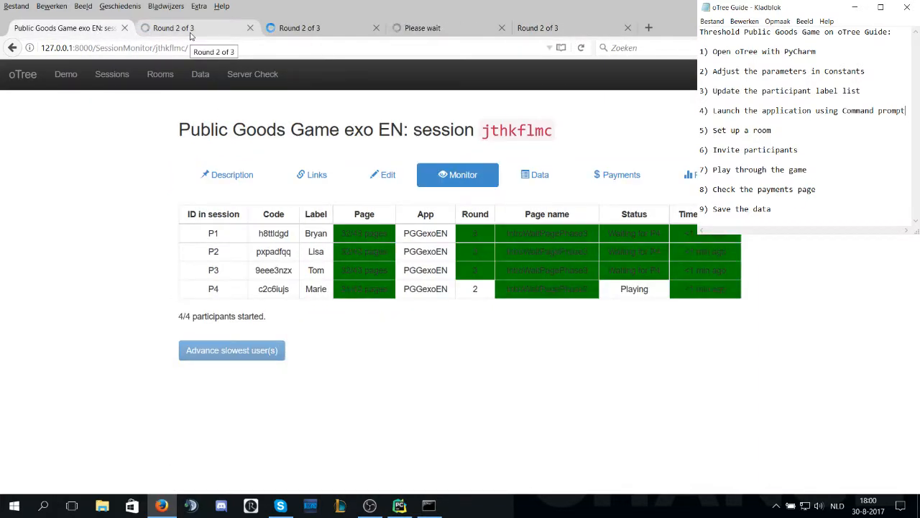
click(194, 28)
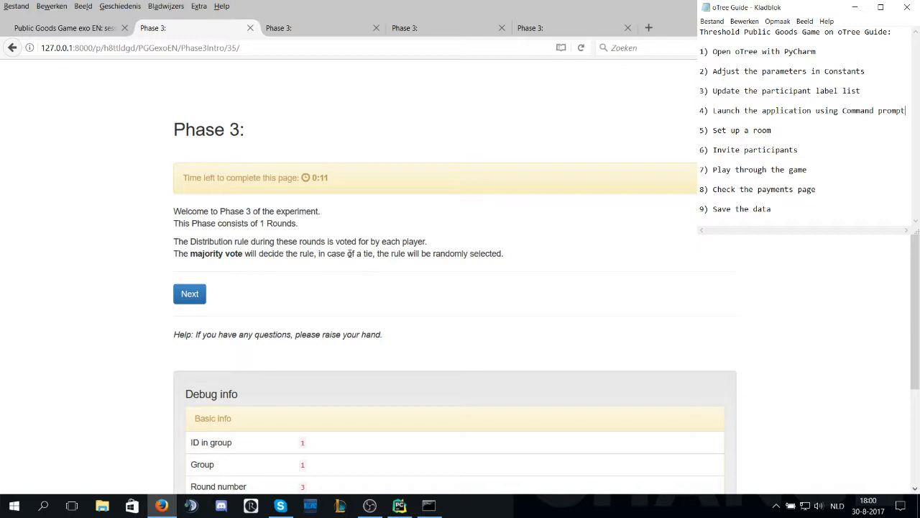
click(190, 293)
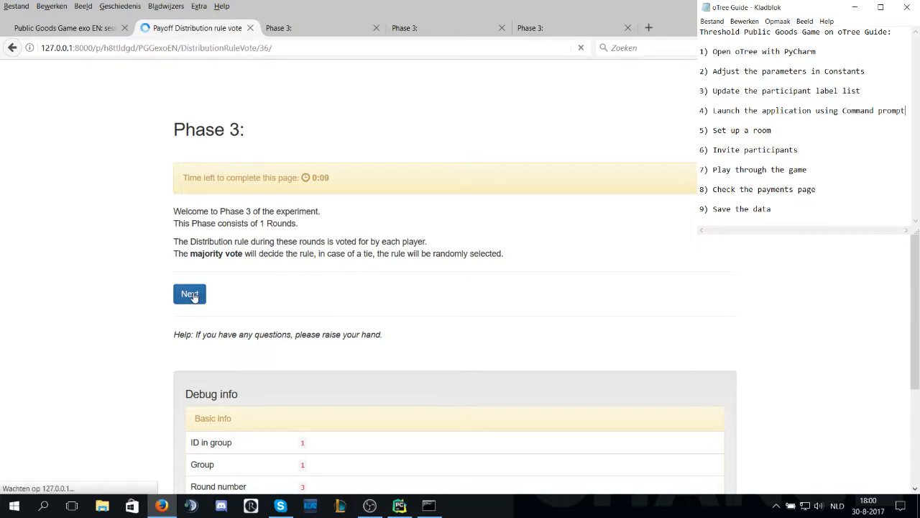
click(190, 294)
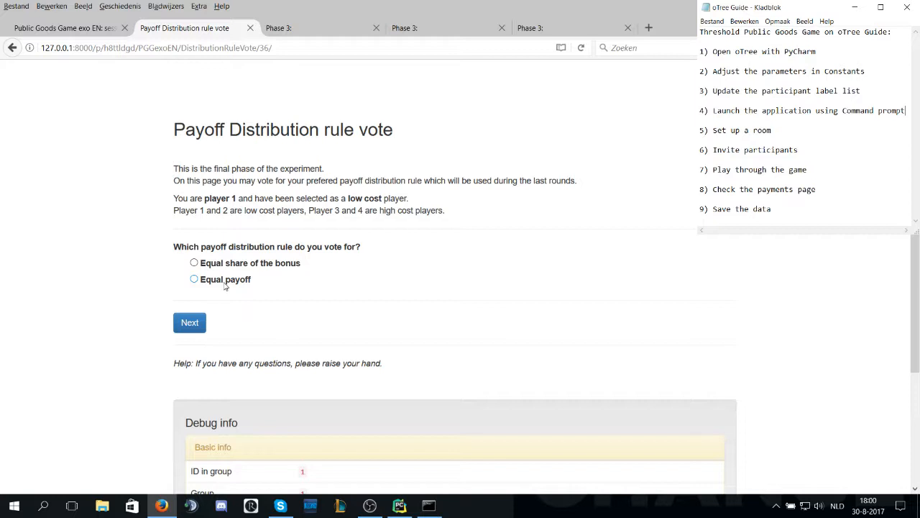
click(194, 279)
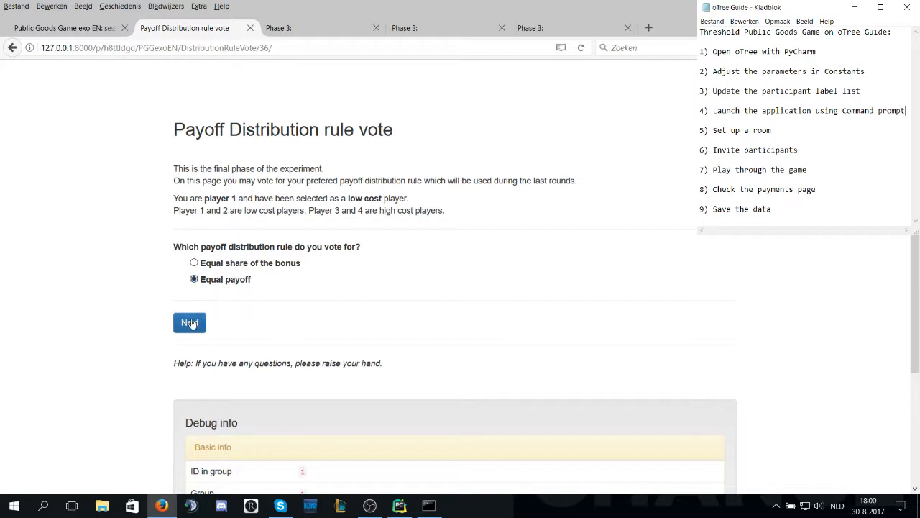
click(190, 322)
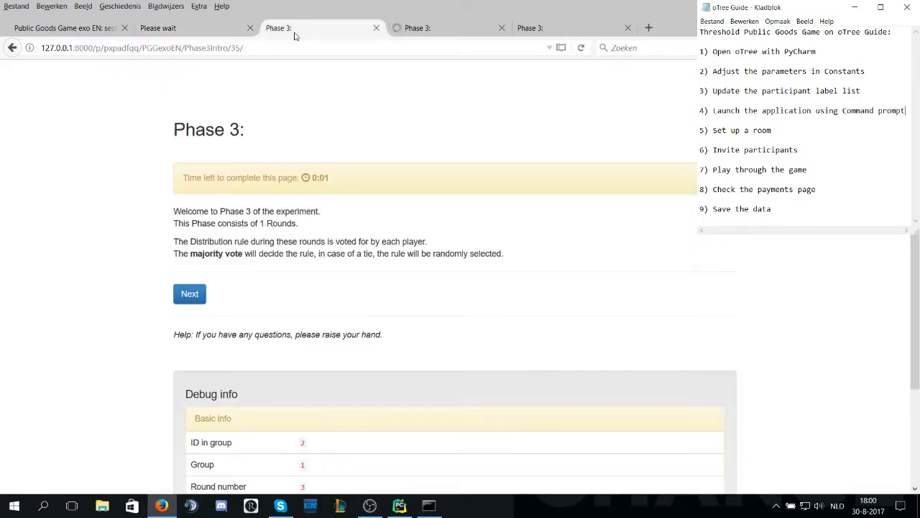
- Cast players 2, 3 and 4's payoff distribution rule votes so Round 3 uses Equal payoff
click(190, 293)
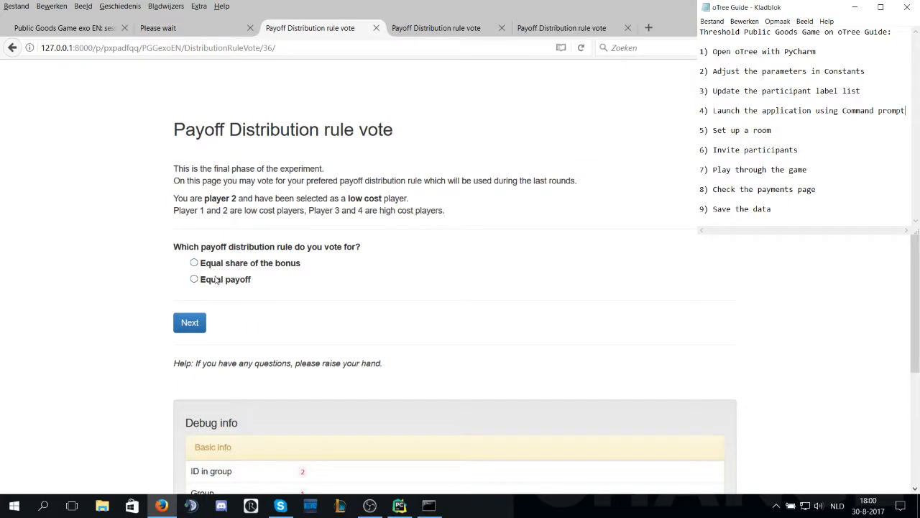
click(193, 279)
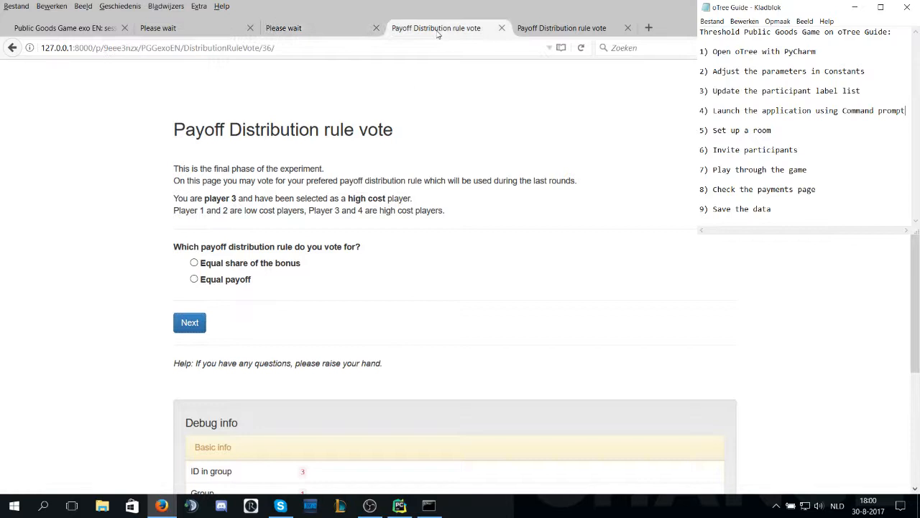
click(193, 279)
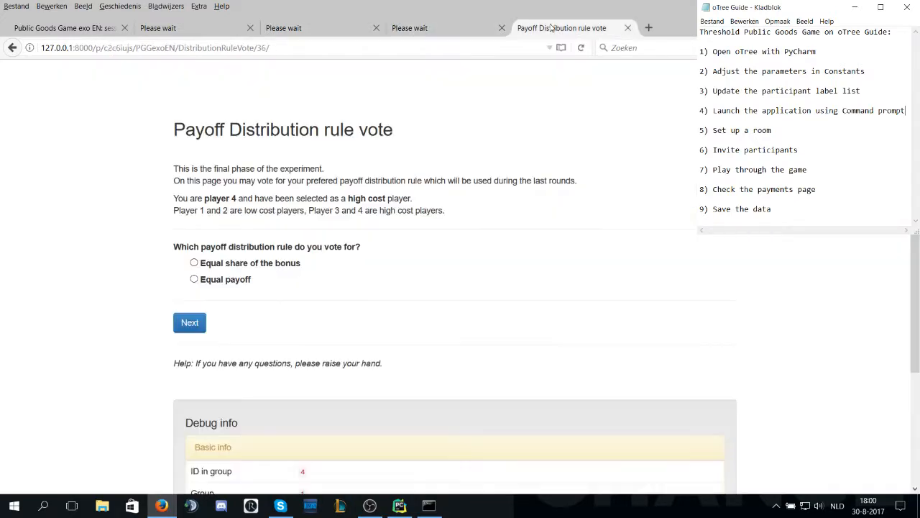
click(194, 261)
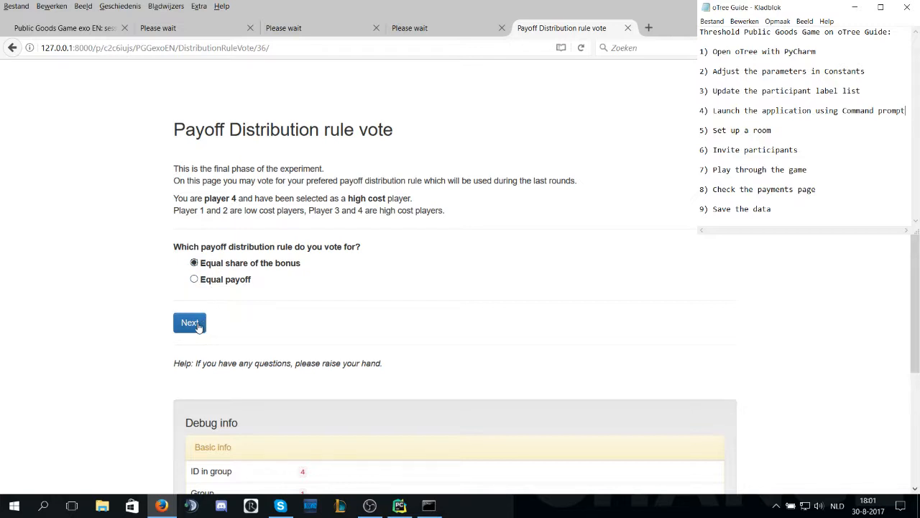
click(189, 322)
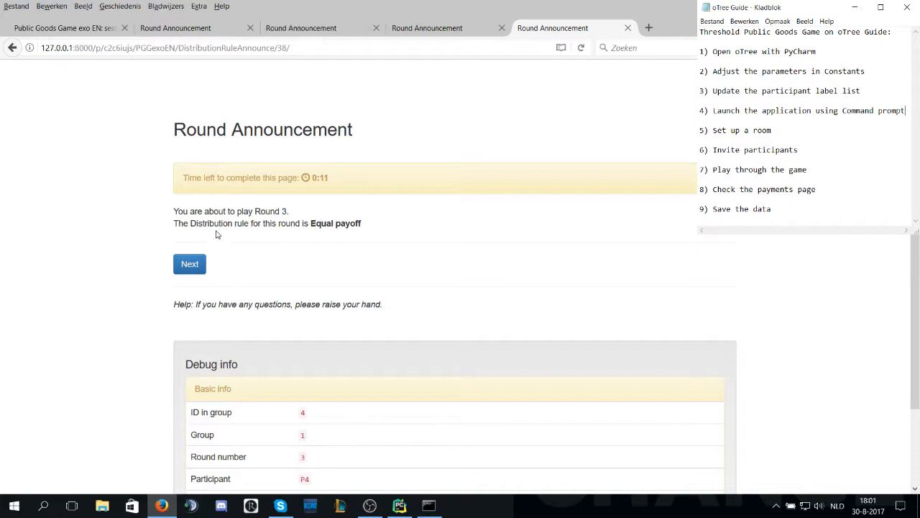
mouse_move(301, 213)
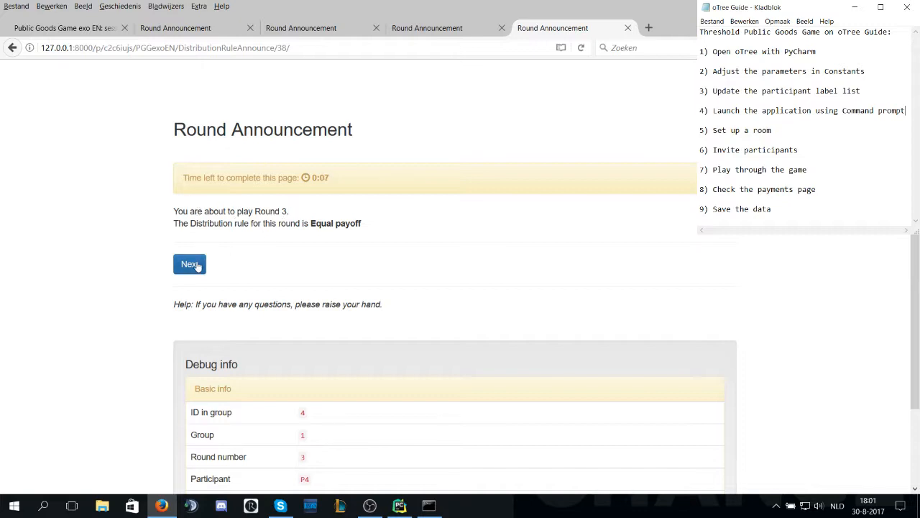
- Move players past the Round 3 announcement and submit player 1's 15-point contribution
click(190, 265)
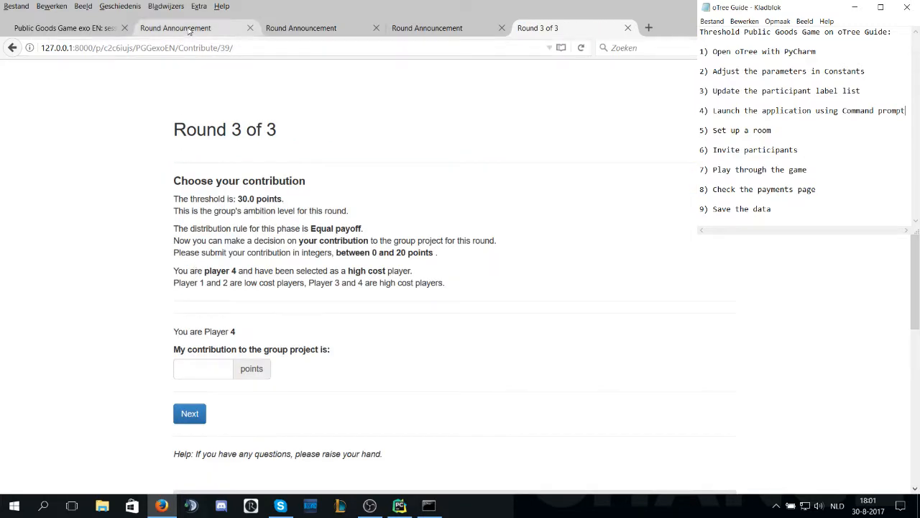
click(175, 27)
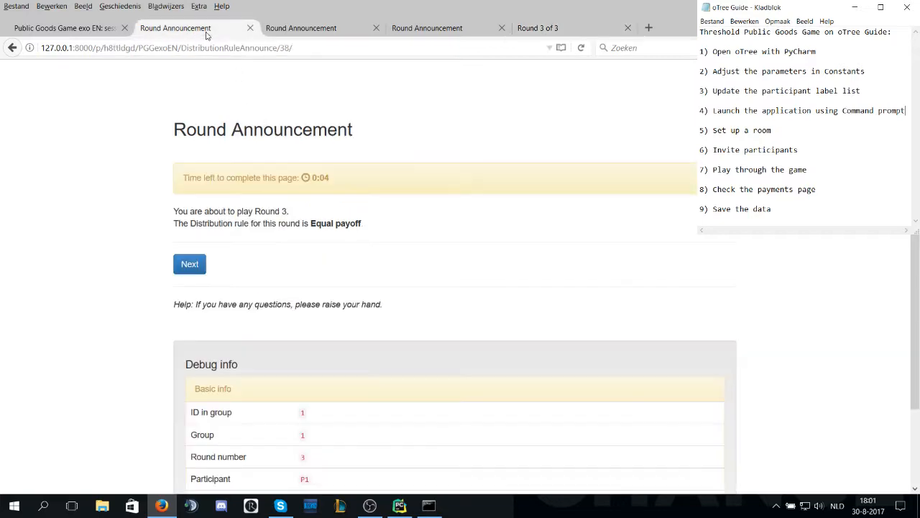
mouse_move(182, 182)
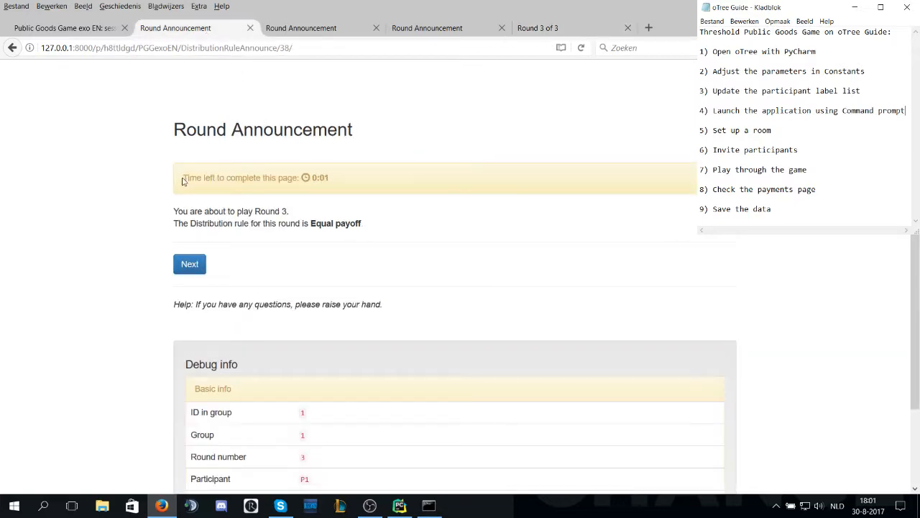
click(190, 265)
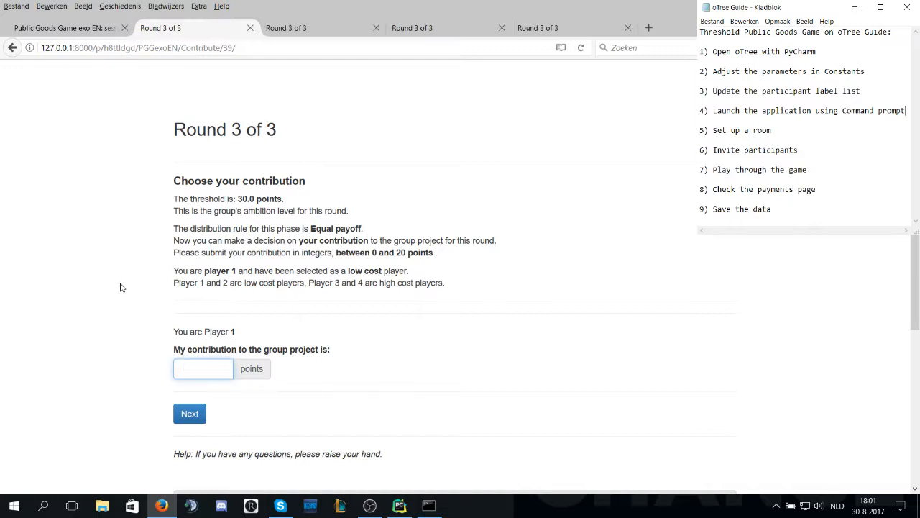
text(15)
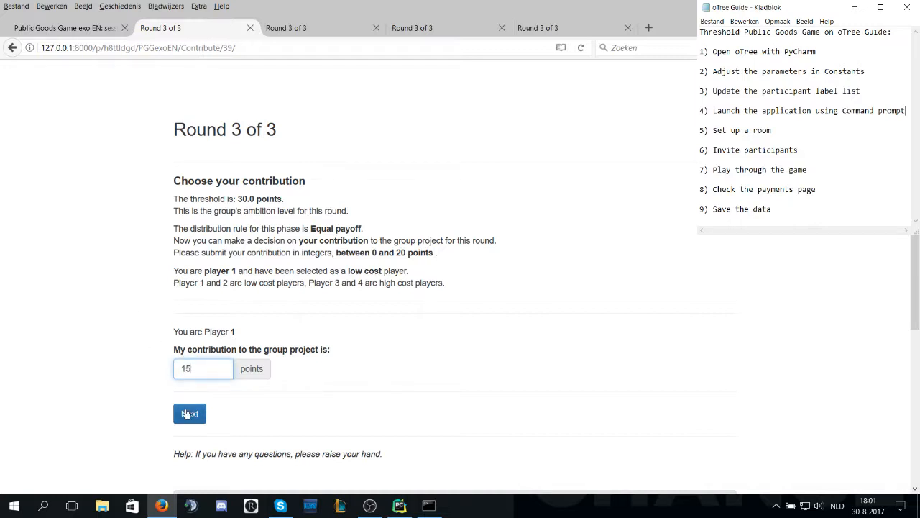
click(190, 413)
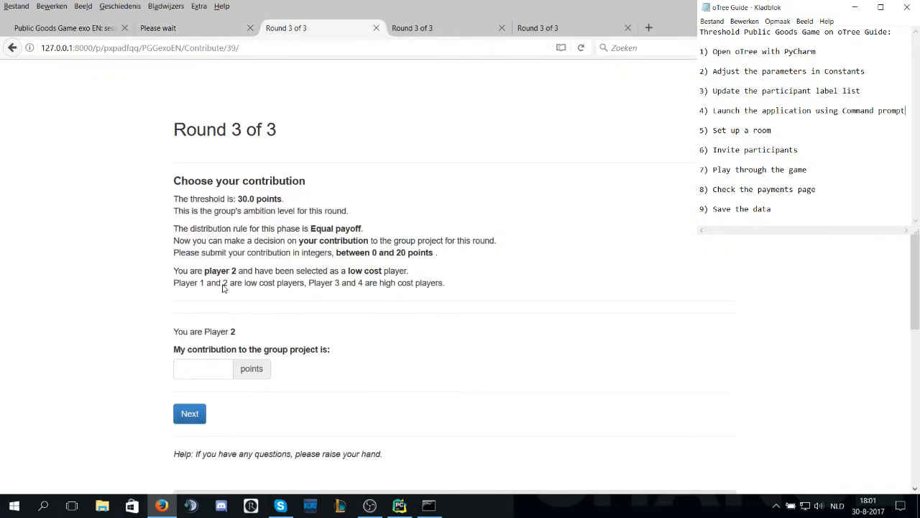
- Submit Round 3 contributions for players 2, 3 and 4 (10, 20 and 20 points)
text(1)
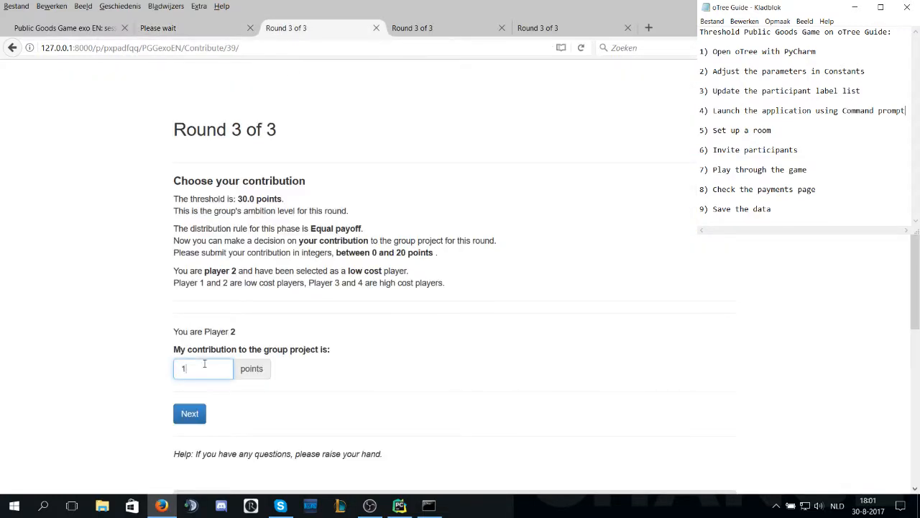
click(190, 414)
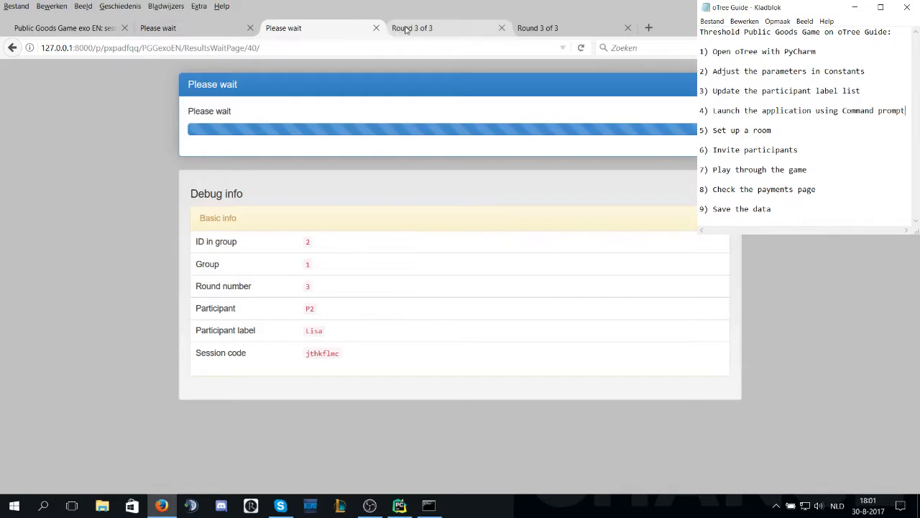
click(411, 29)
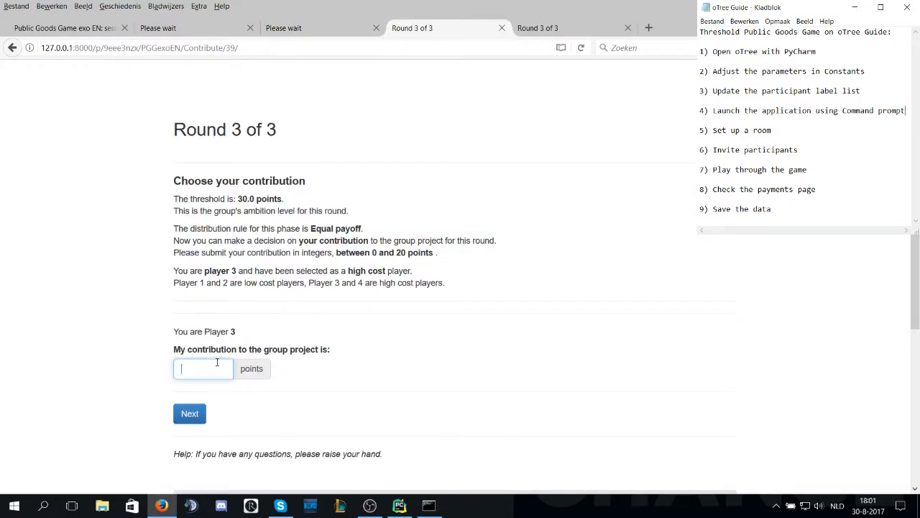
click(190, 413)
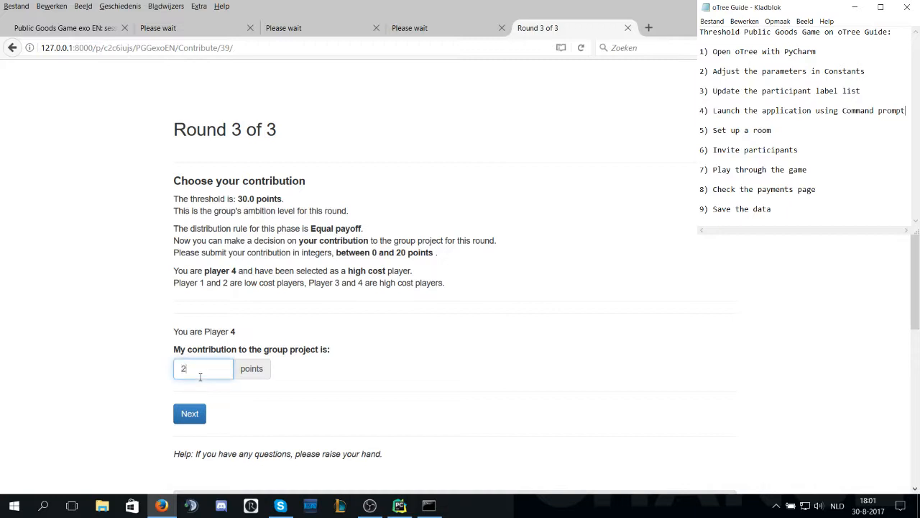
click(189, 414)
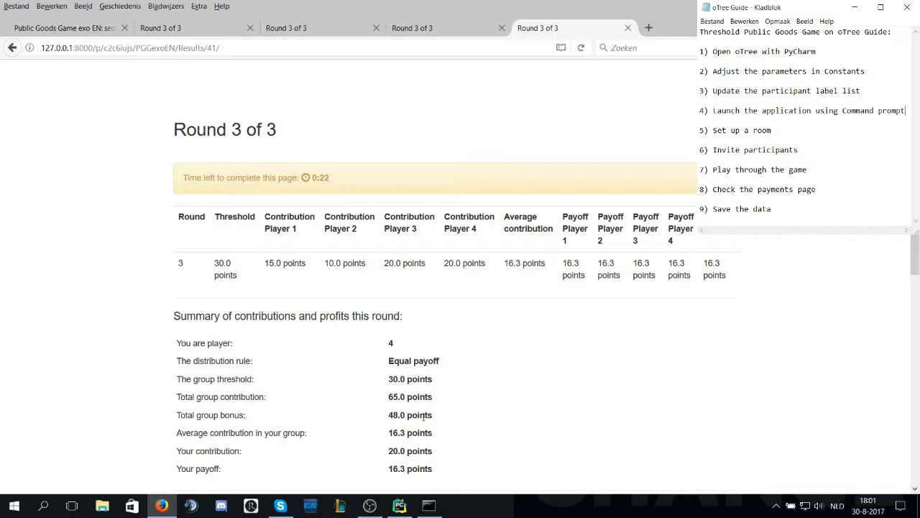
mouse_move(567, 293)
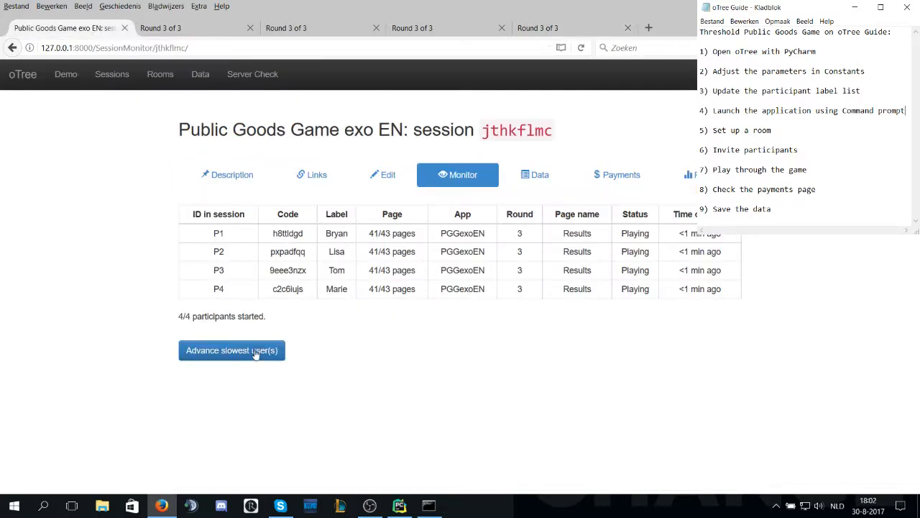
- Advance participants to Total Earnings, with player 1 earning 11.2 Euro from 62.3 points
click(231, 351)
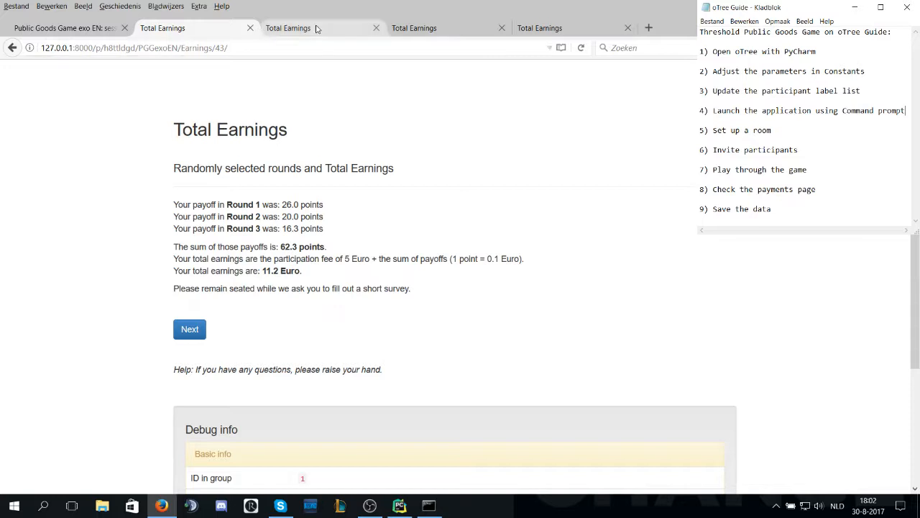
click(288, 29)
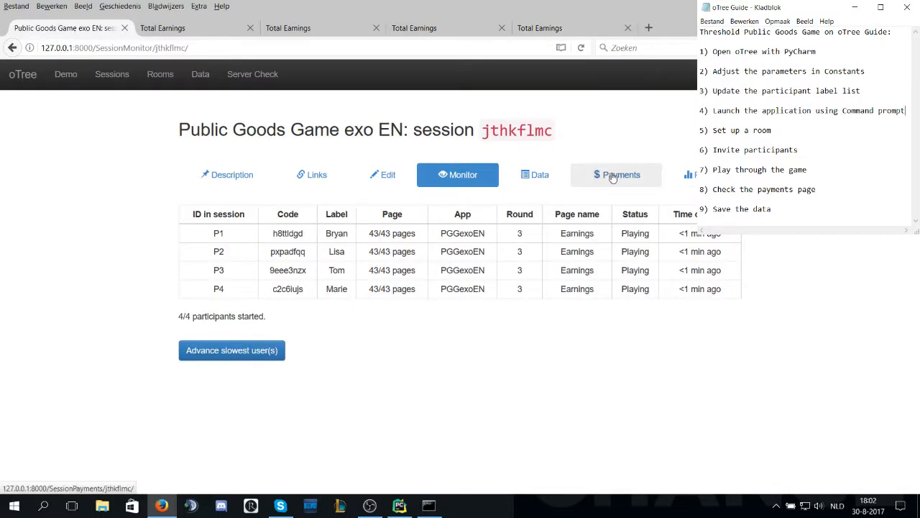
- Review participant payments (€41.92 overall) and view the session's data table
click(616, 175)
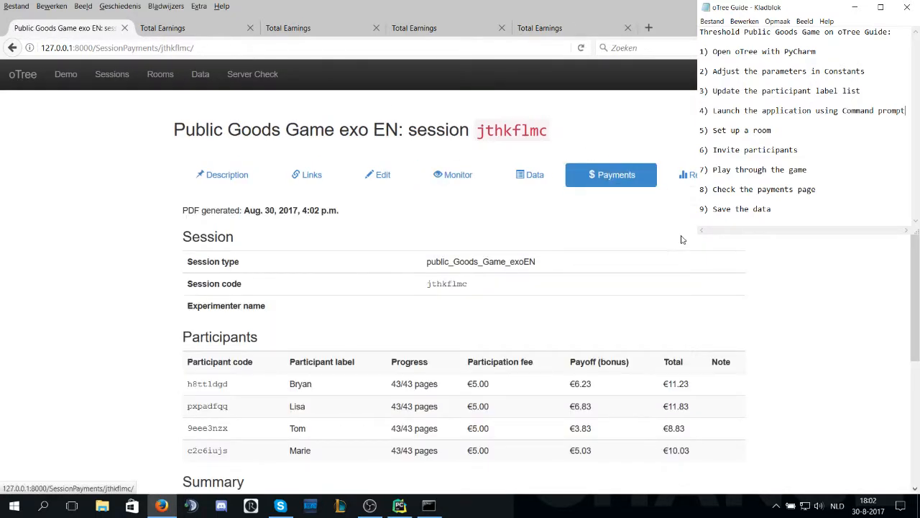
scroll(down, 3)
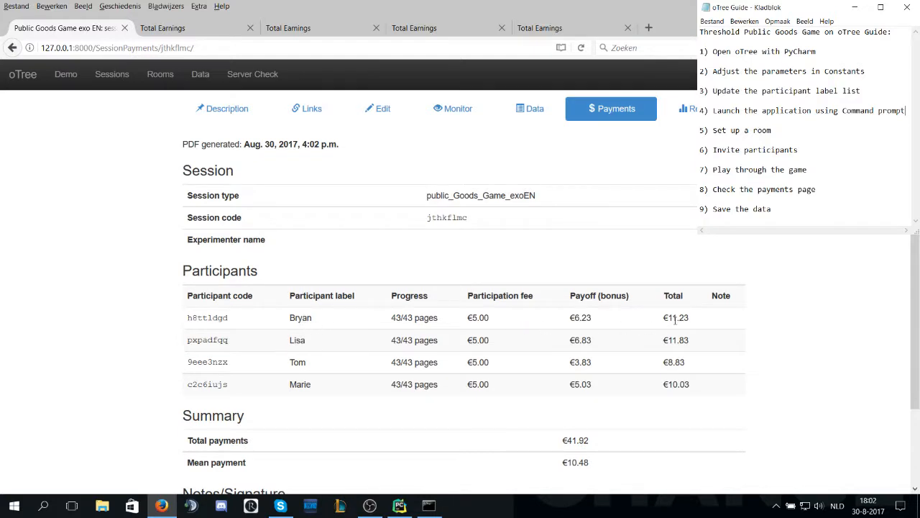
mouse_move(693, 361)
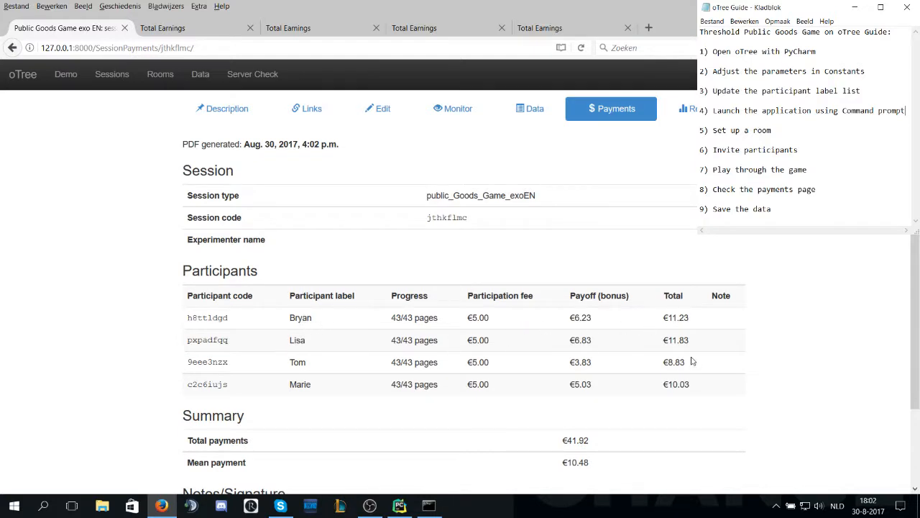
mouse_move(782, 389)
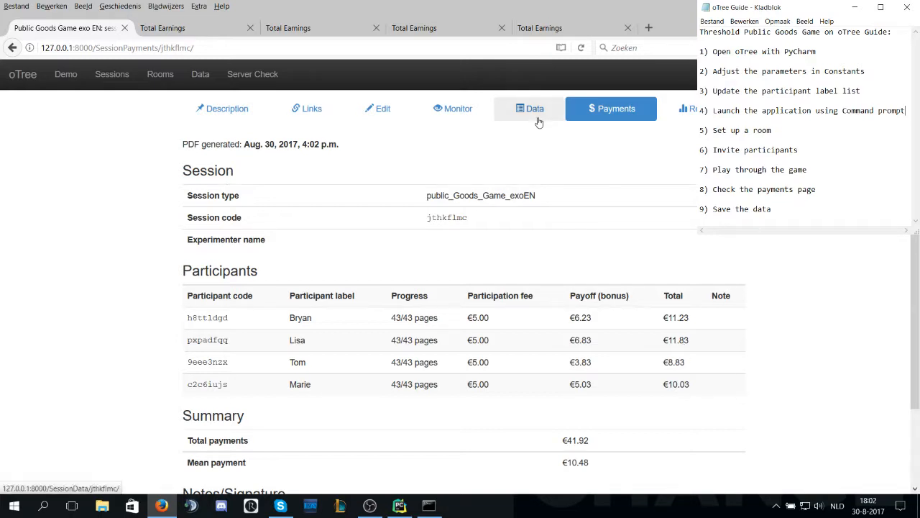
click(535, 109)
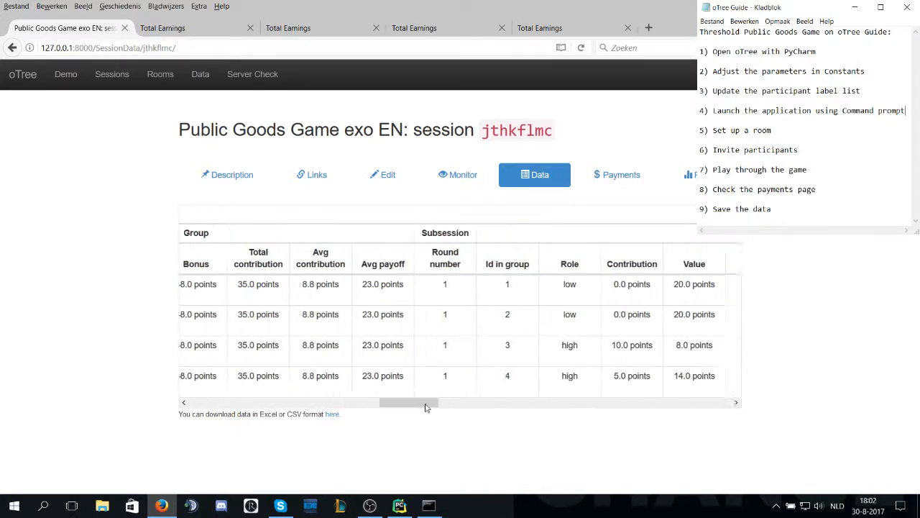
drag(409, 402, 620, 403)
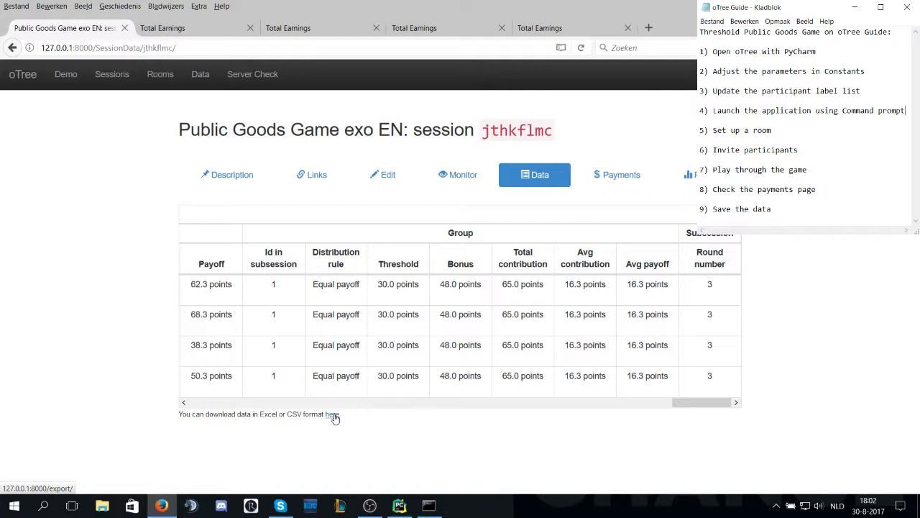
- Download all apps' data as an Excel file from the Data Export page
click(331, 414)
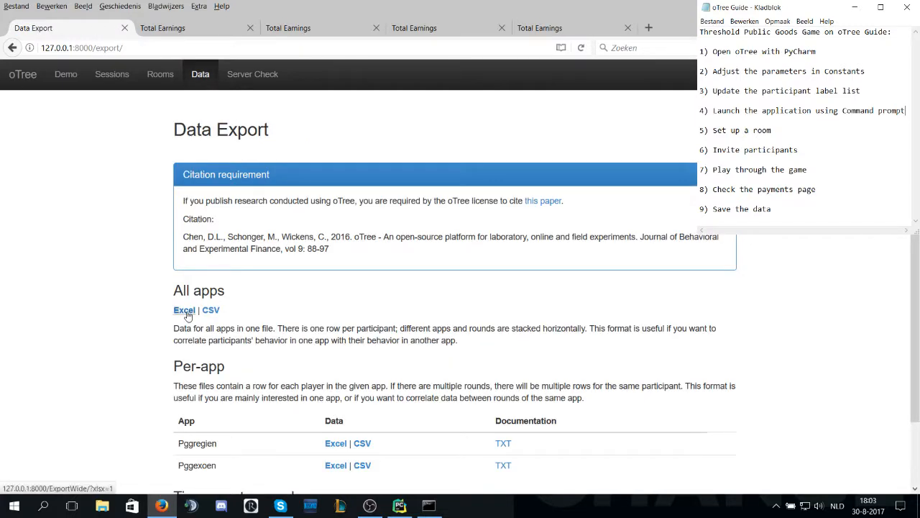
click(184, 310)
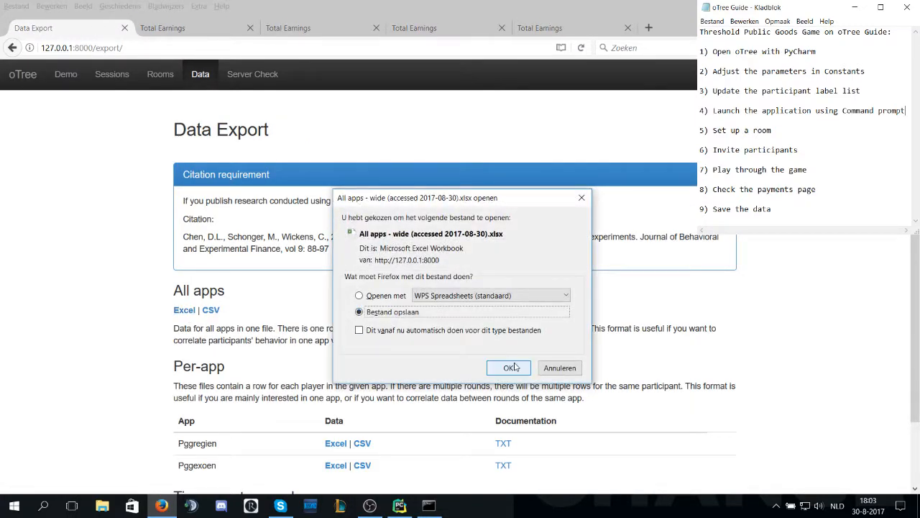
click(509, 368)
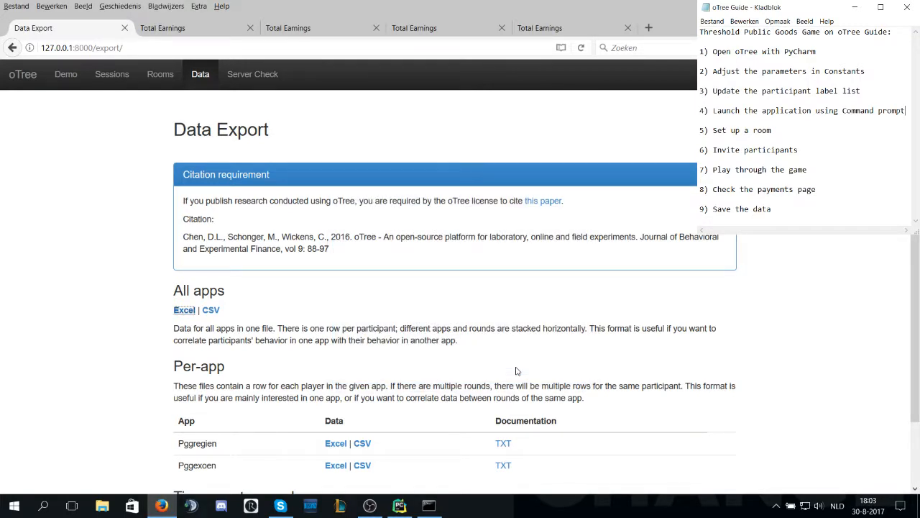
mouse_move(496, 351)
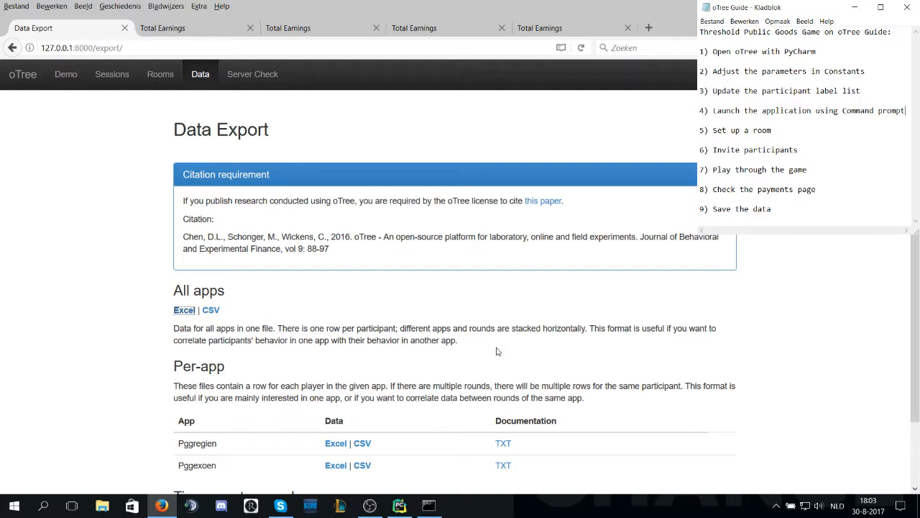
mouse_move(483, 341)
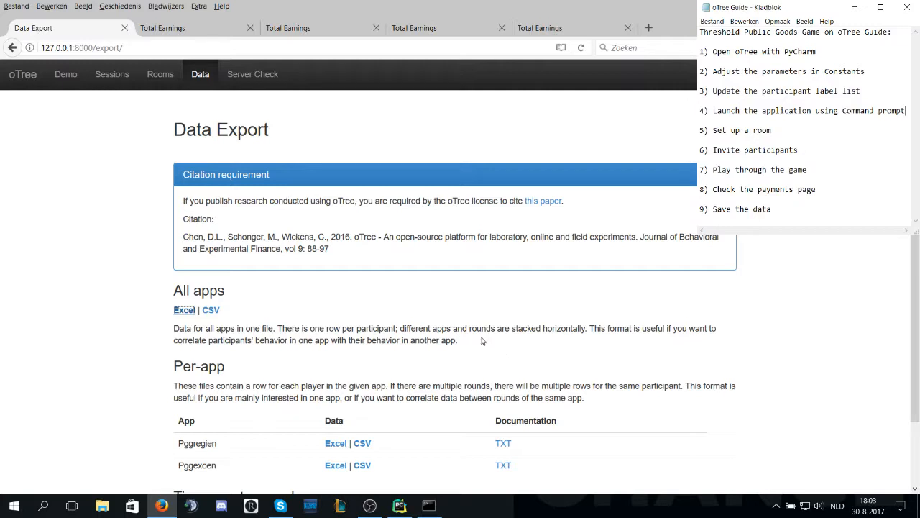